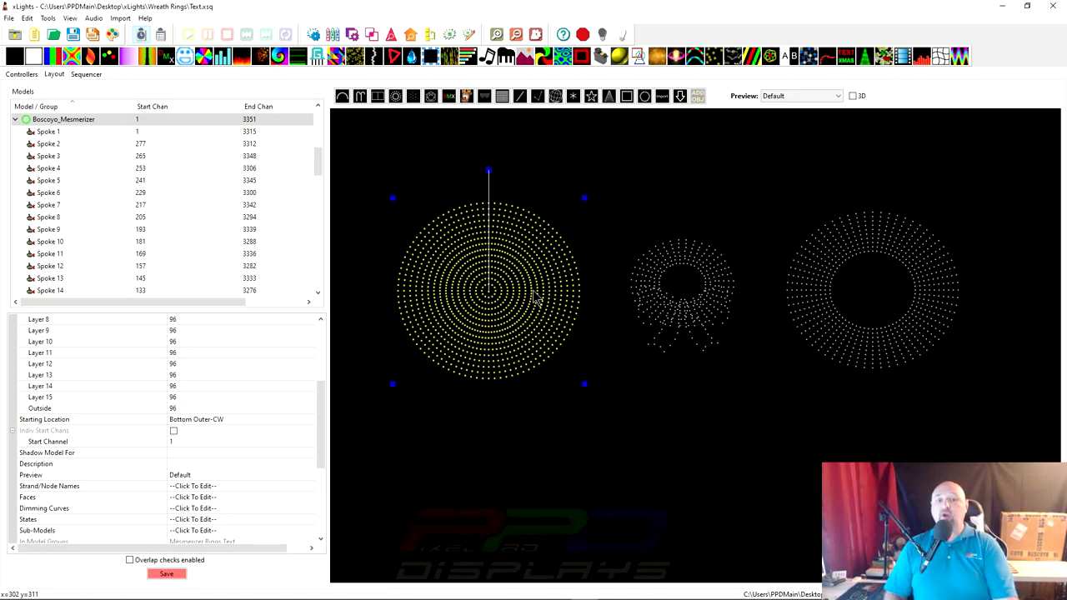
{"action": "mouse_move", "coordinate": [458, 274]}
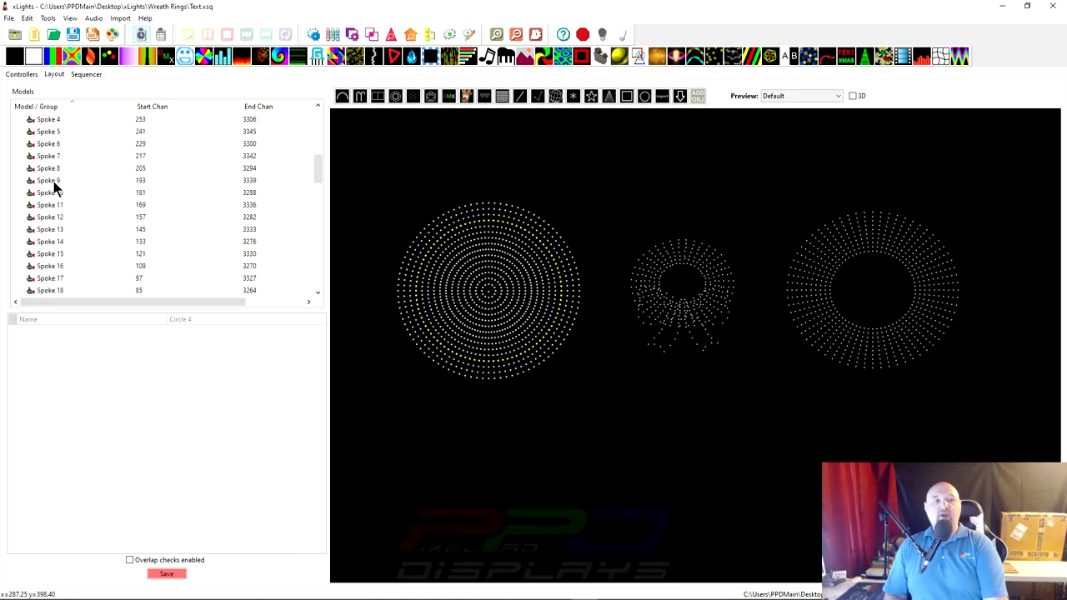
- Review the Boscoyo_Mesmerizer's per-layer node counts in its Layout properties
{"action": "left_click", "coordinate": [63, 216]}
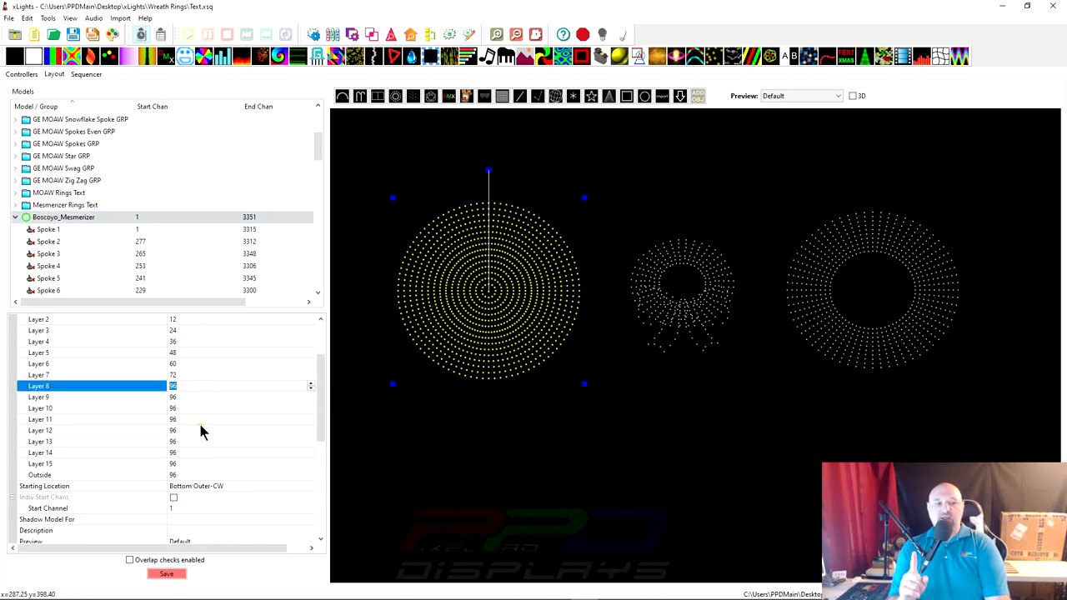
{"action": "mouse_move", "coordinate": [197, 485]}
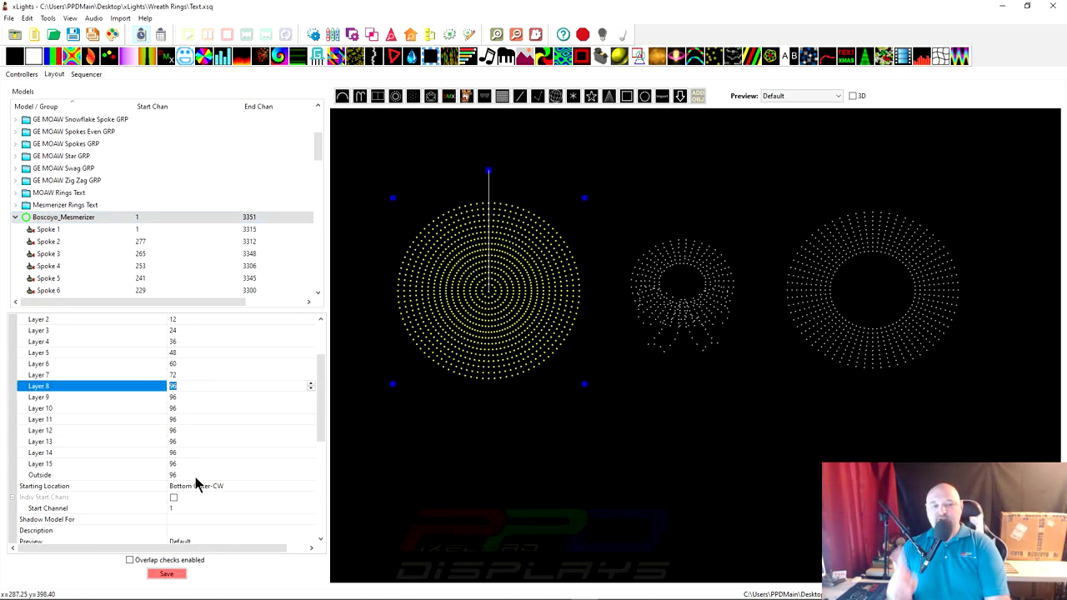
{"action": "left_click", "coordinate": [39, 373]}
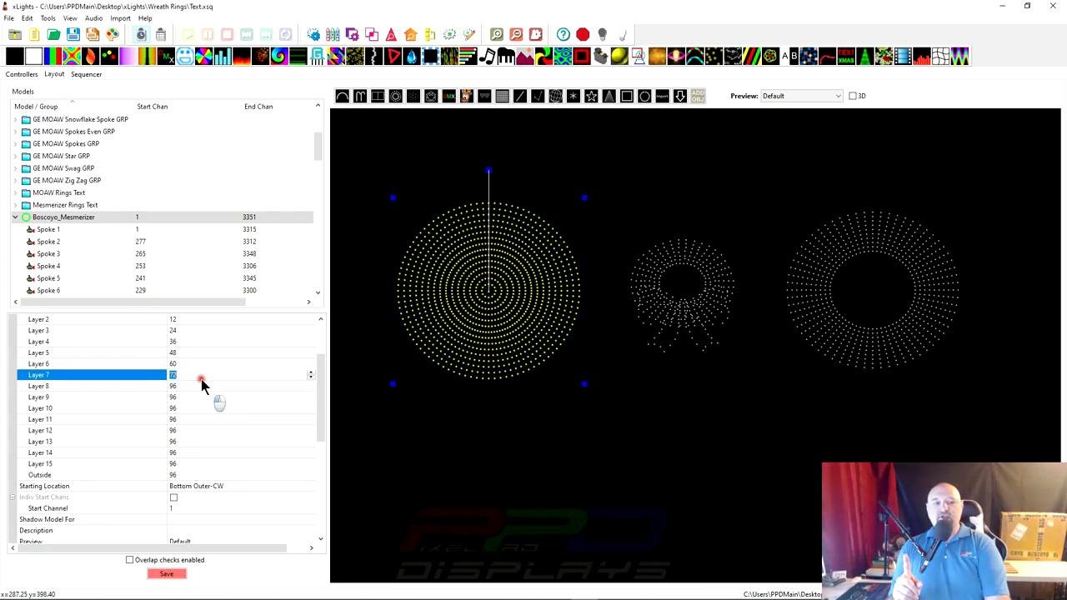
{"action": "left_click", "coordinate": [39, 385]}
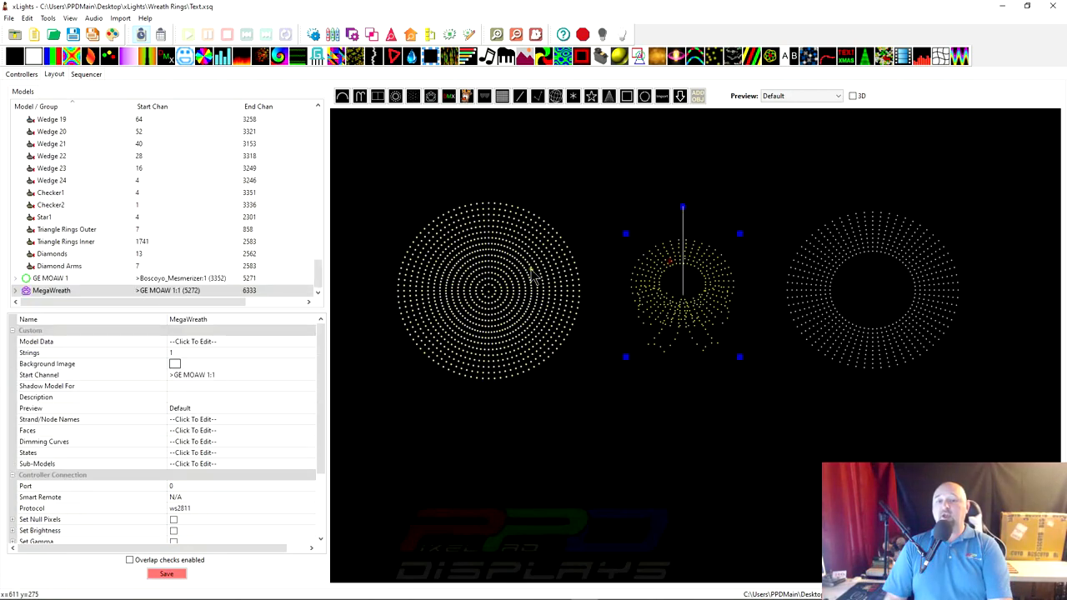
{"action": "mouse_move", "coordinate": [709, 210]}
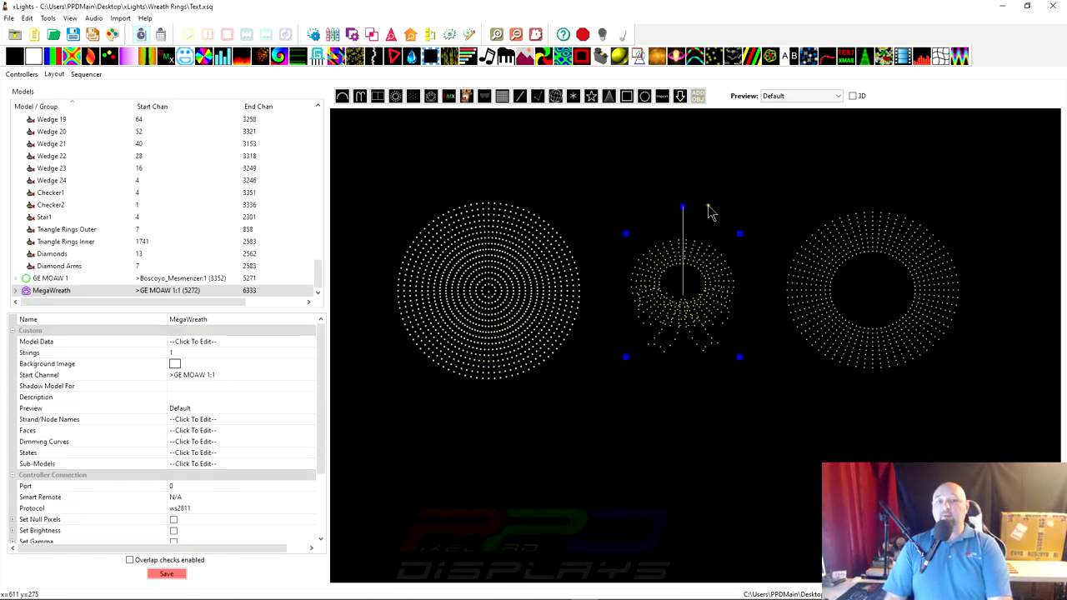
{"action": "left_click", "coordinate": [50, 277]}
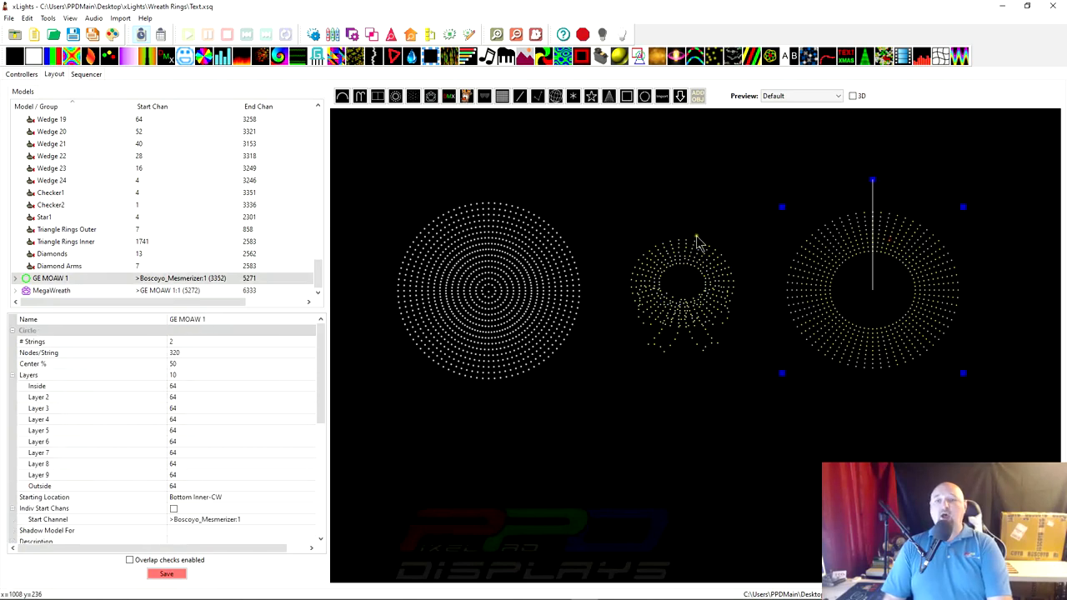
{"action": "mouse_move", "coordinate": [821, 233]}
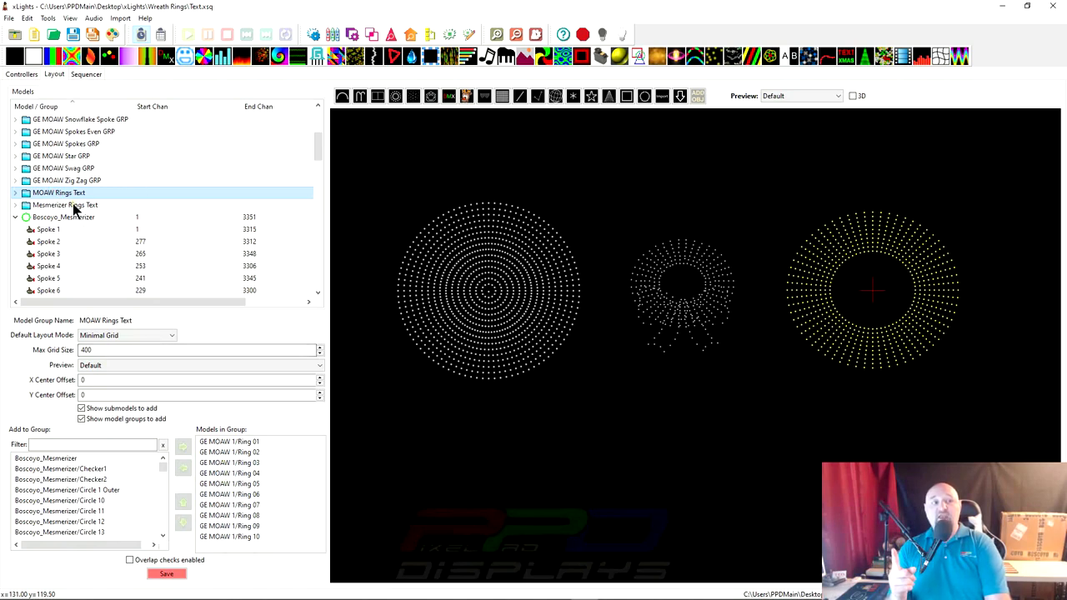
{"action": "left_click", "coordinate": [65, 205]}
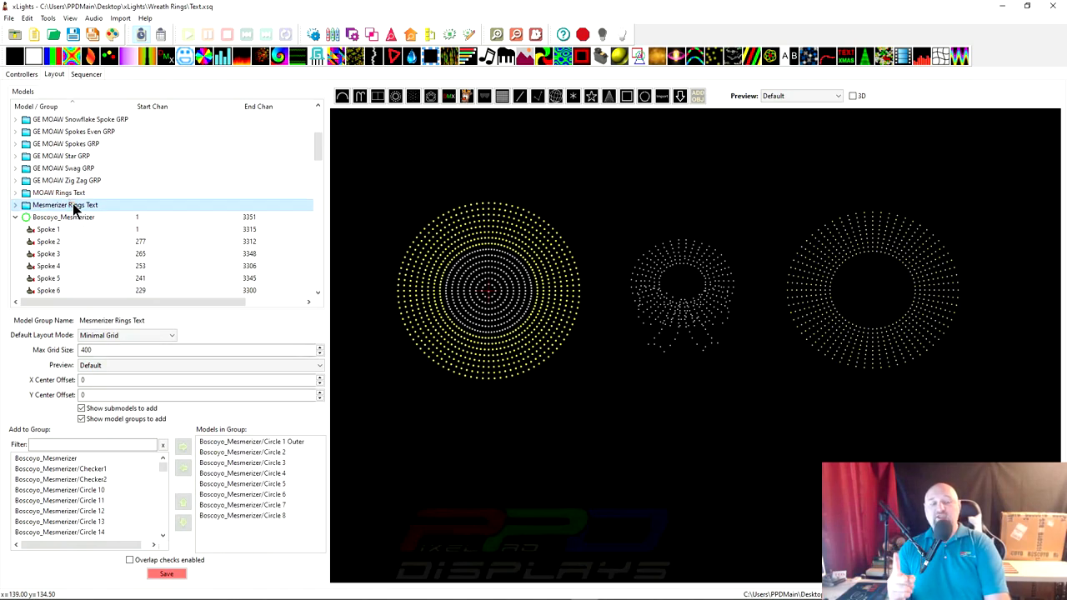
{"action": "left_click", "coordinate": [16, 216]}
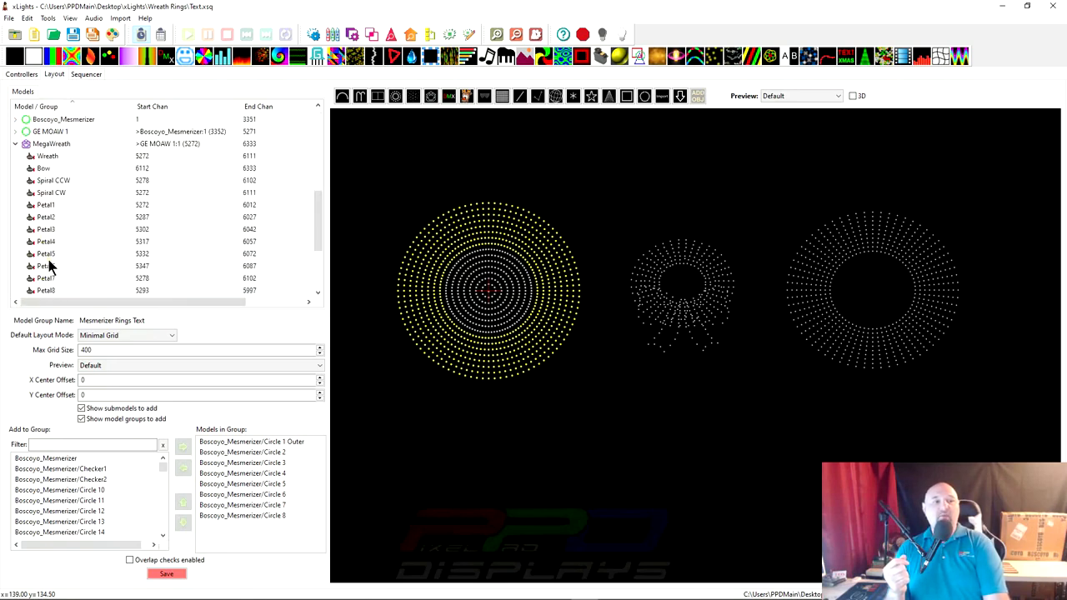
{"action": "scroll", "scroll_direction": "down", "scroll_amount": 3}
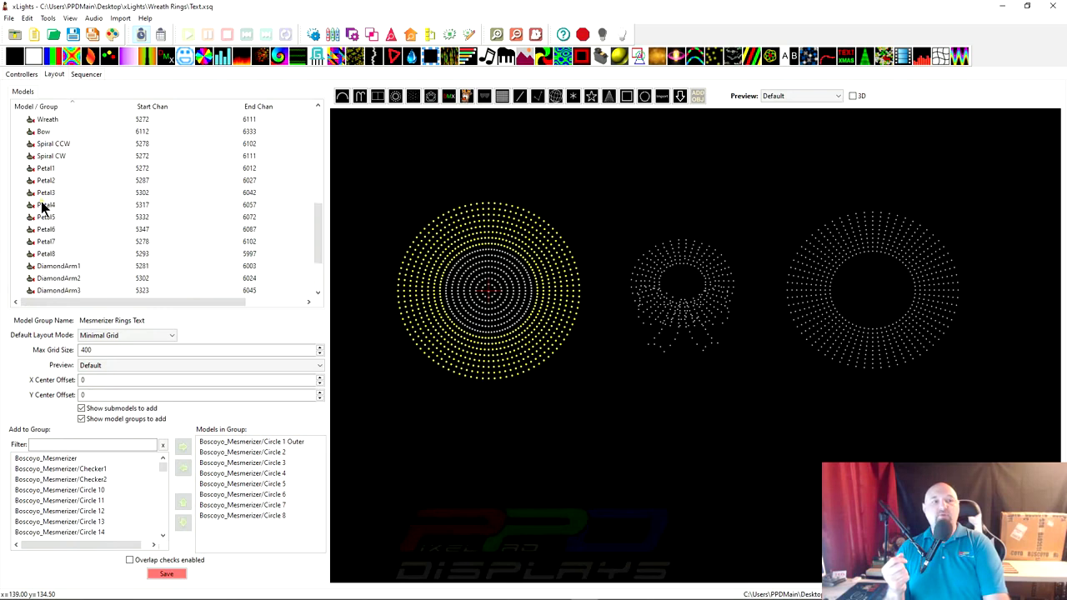
{"action": "scroll", "scroll_direction": "down", "scroll_amount": 3}
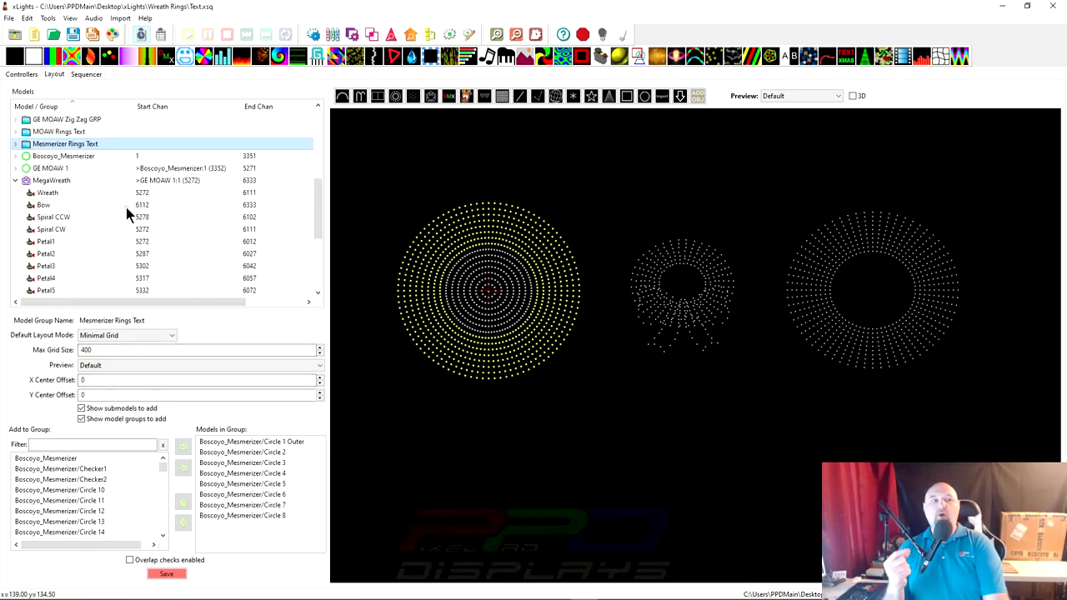
{"action": "left_click", "coordinate": [47, 193]}
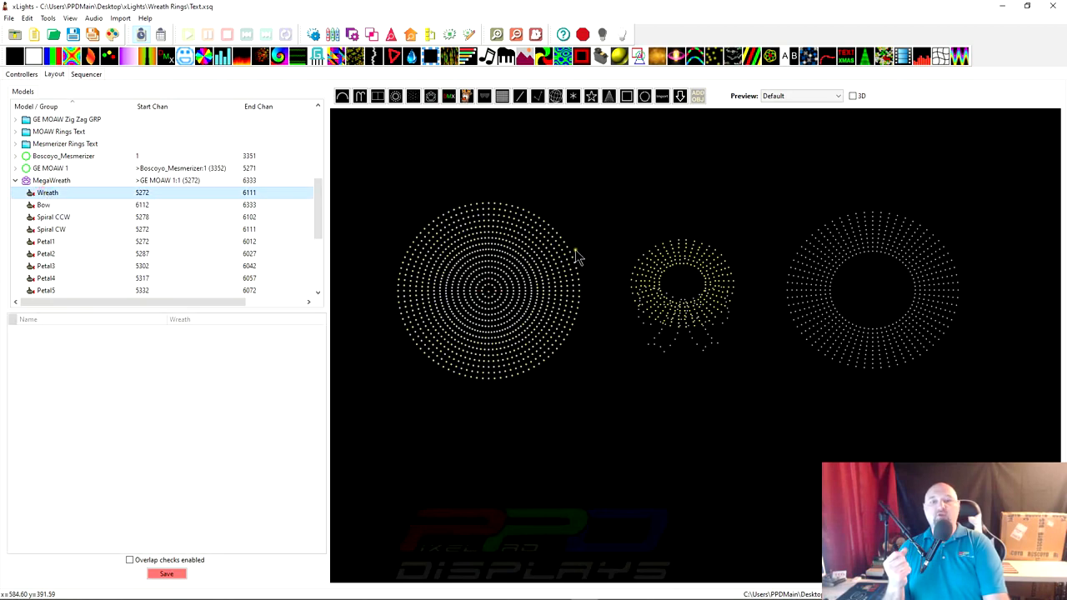
{"action": "mouse_move", "coordinate": [107, 197]}
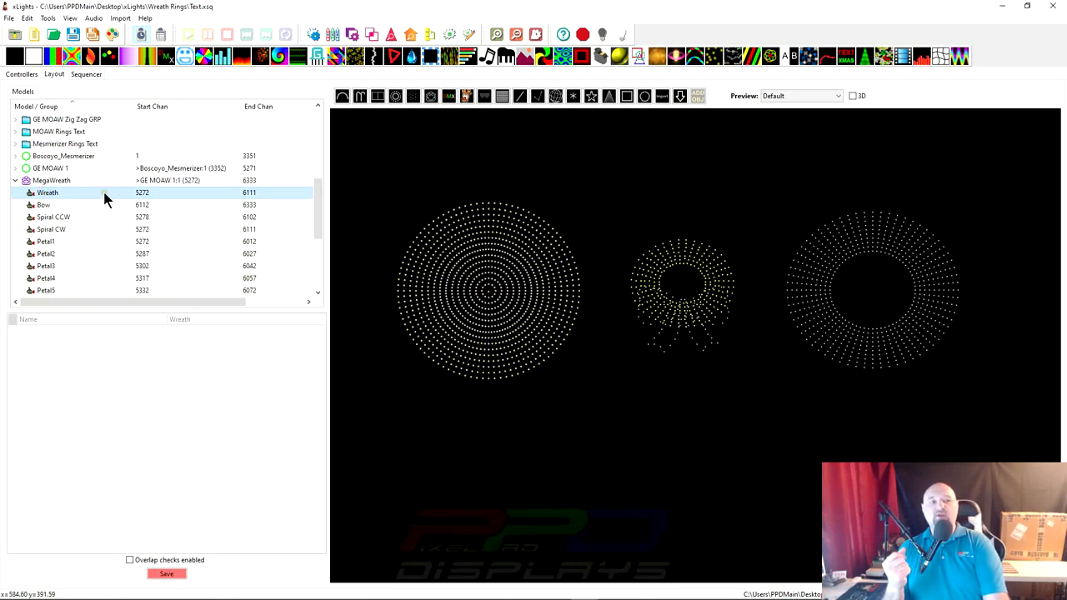
{"action": "left_click", "coordinate": [52, 180]}
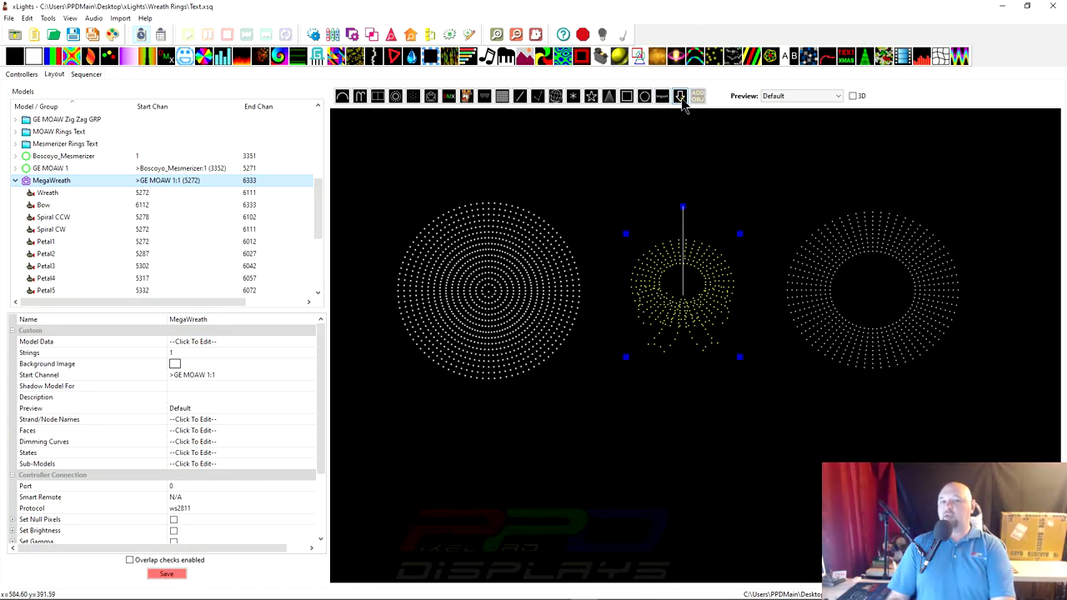
{"action": "mouse_move", "coordinate": [680, 95]}
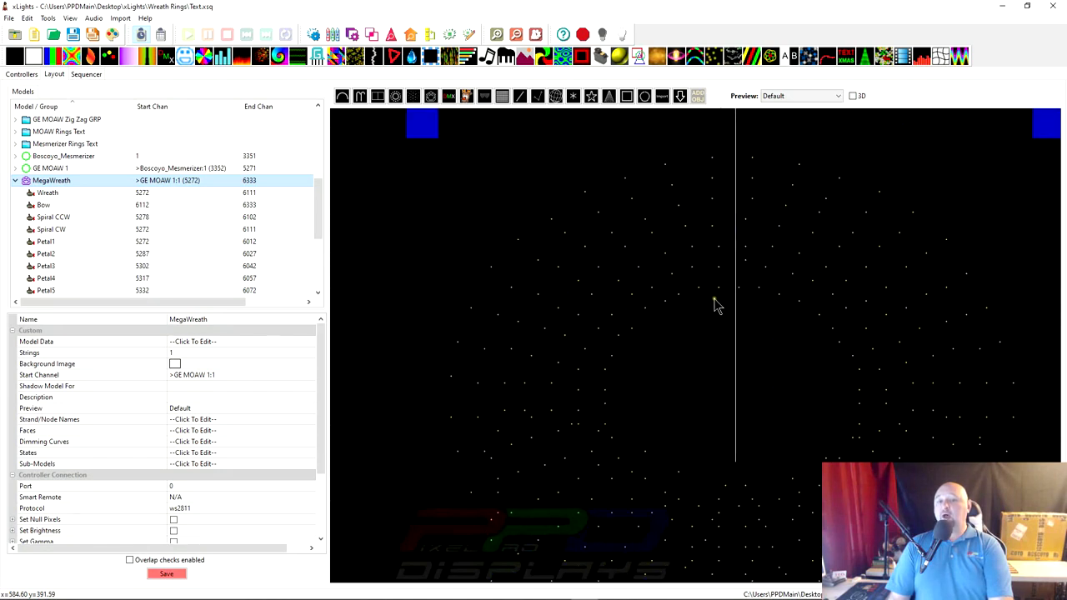
{"action": "mouse_move", "coordinate": [720, 170]}
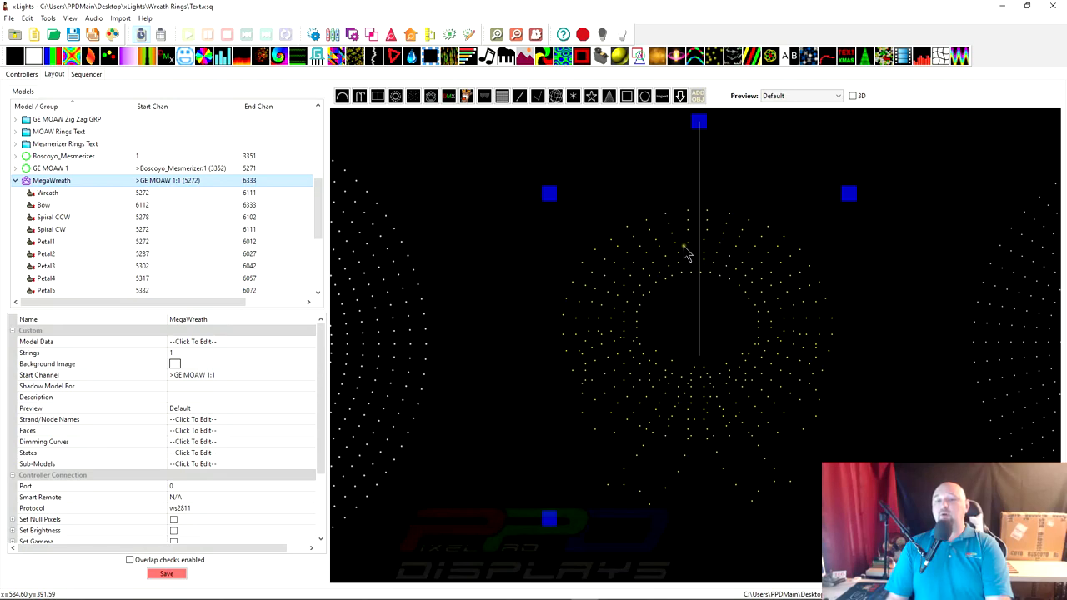
- Zoom the Layout preview in on the MegaWreath prop to see its nodes
{"action": "left_click", "coordinate": [87, 73]}
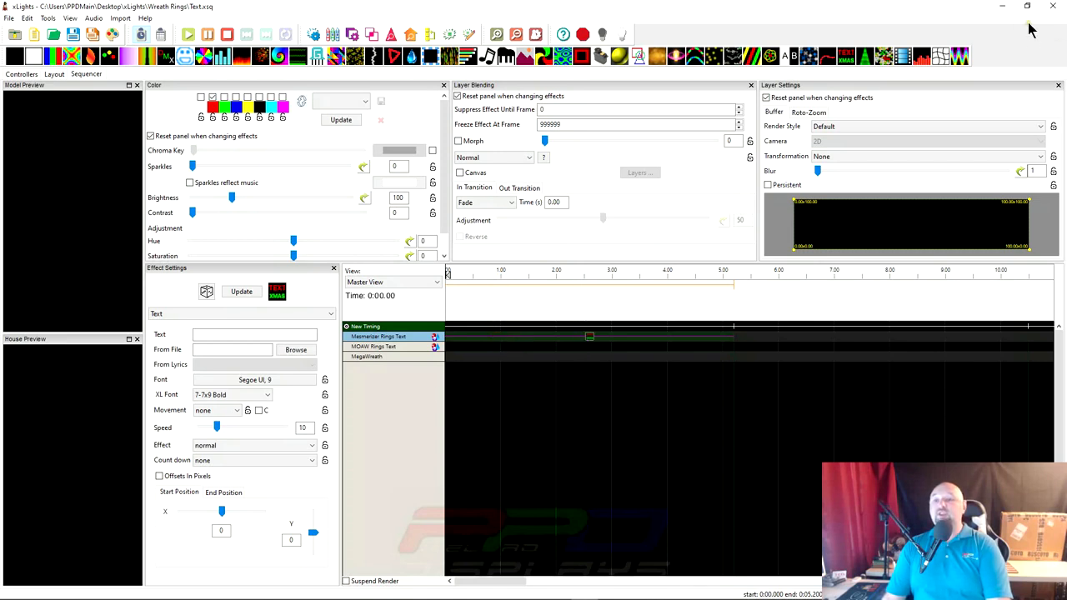
{"action": "mouse_move", "coordinate": [430, 320]}
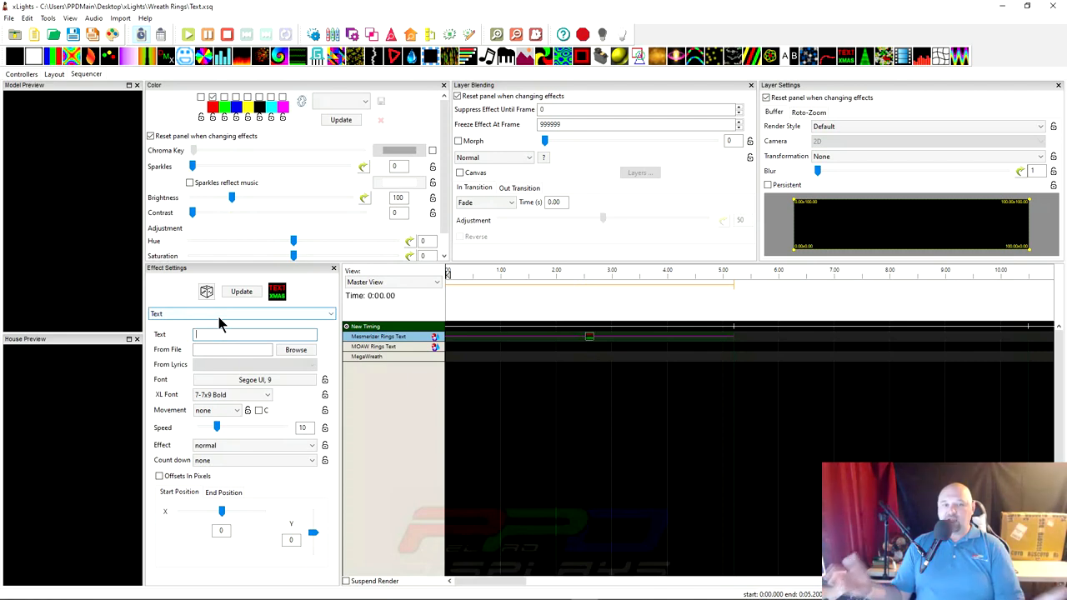
- Enter MERRY CHRISTMAS as the Text effect's text on the Mesmerizer Rings Text row
{"action": "type", "text": "MERRY"}
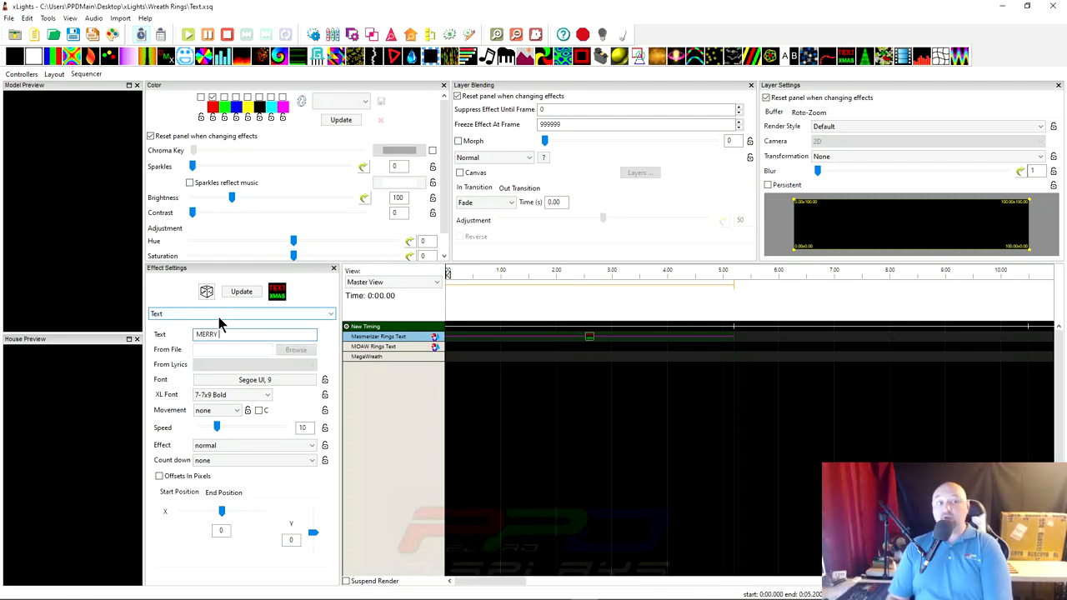
{"action": "type", "text": "CHRISTMAS"}
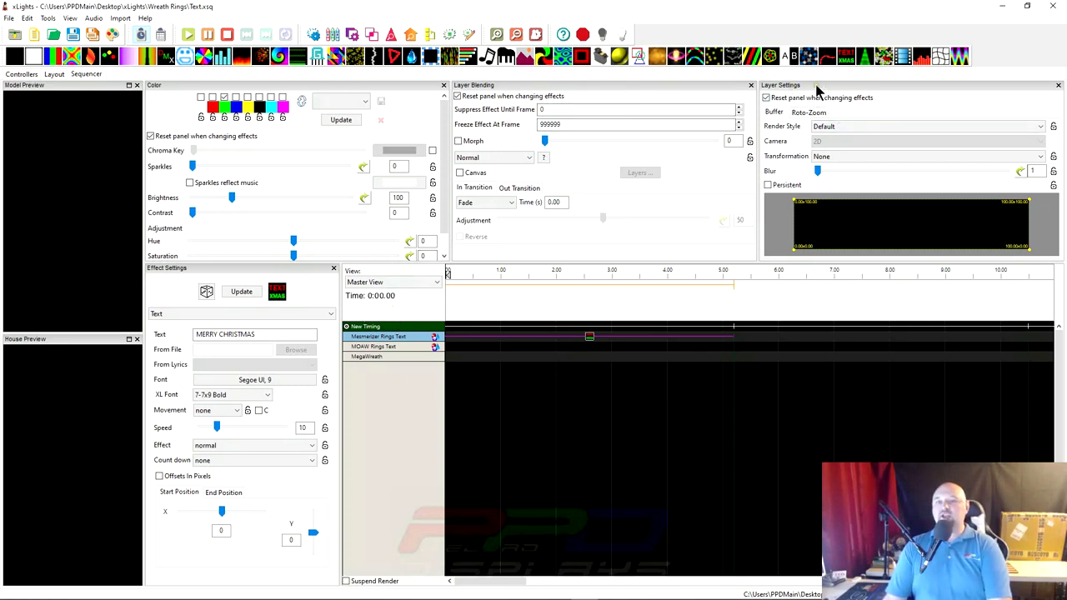
{"action": "left_click", "coordinate": [925, 127]}
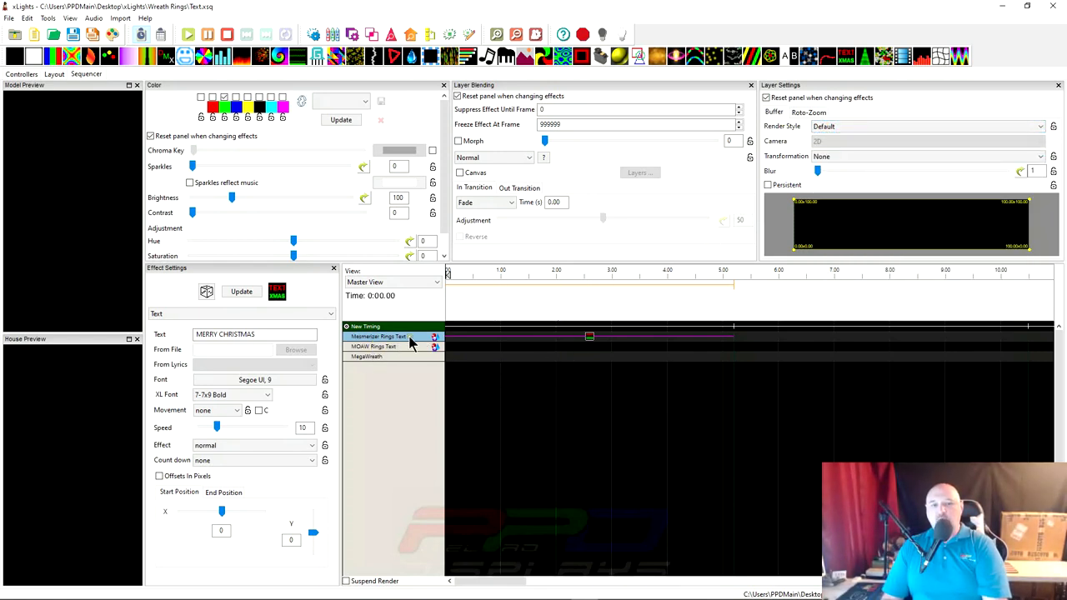
{"action": "mouse_move", "coordinate": [408, 360]}
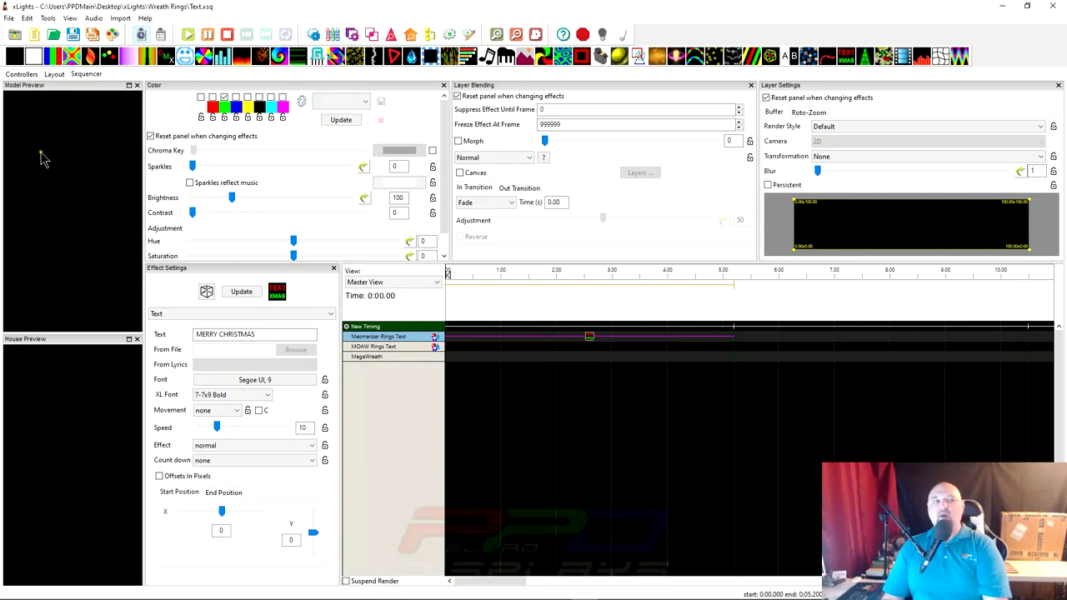
{"action": "mouse_move", "coordinate": [54, 95]}
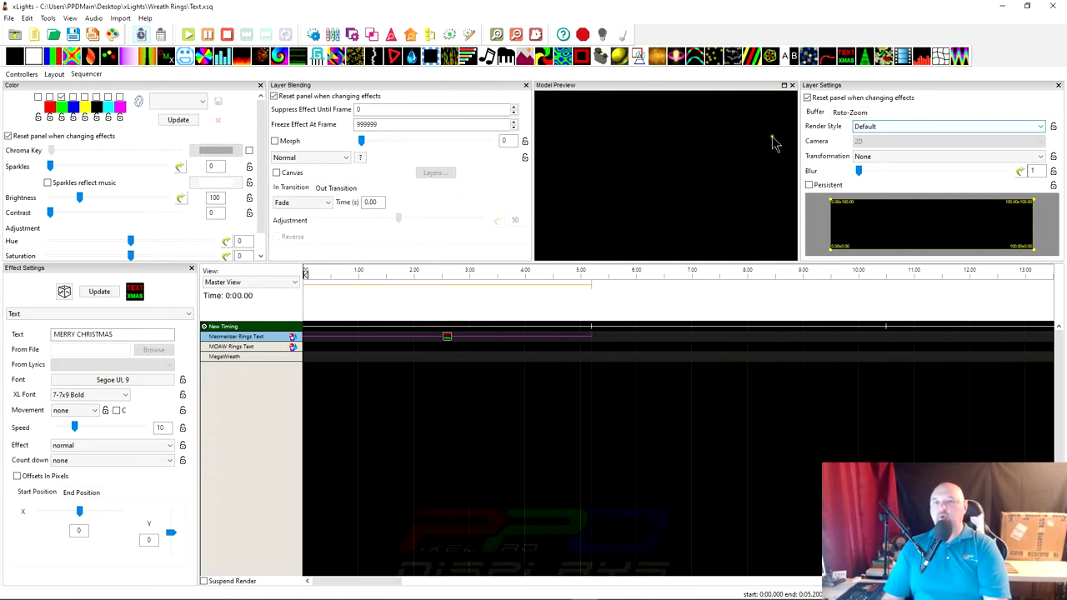
- Cycle the Mesmerizer text's Render Style until the words wrap around the rings
{"action": "left_click", "coordinate": [948, 126]}
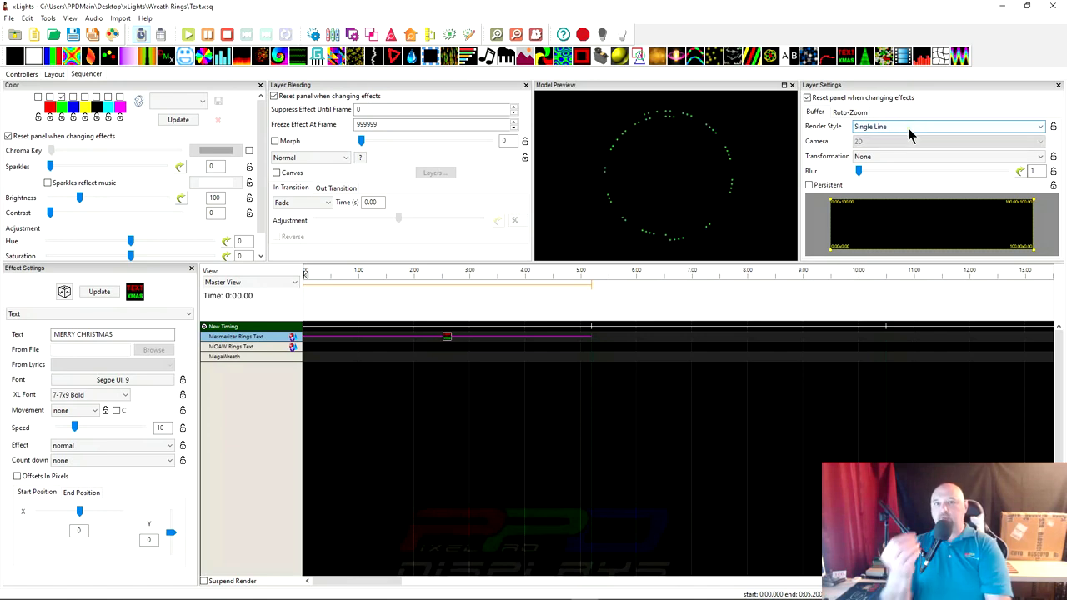
{"action": "left_click", "coordinate": [947, 127]}
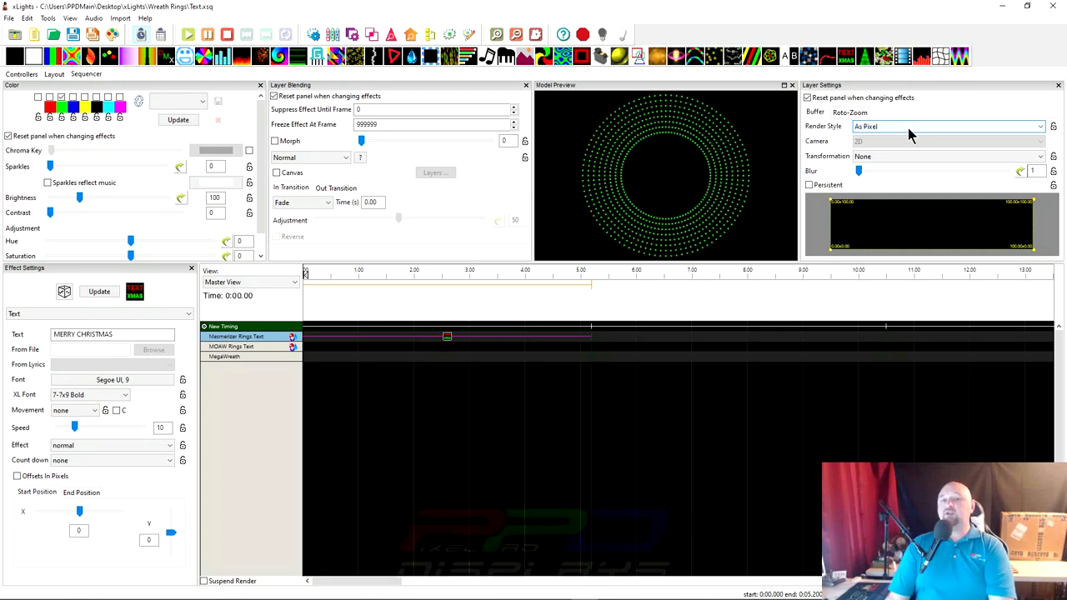
{"action": "left_click", "coordinate": [949, 127]}
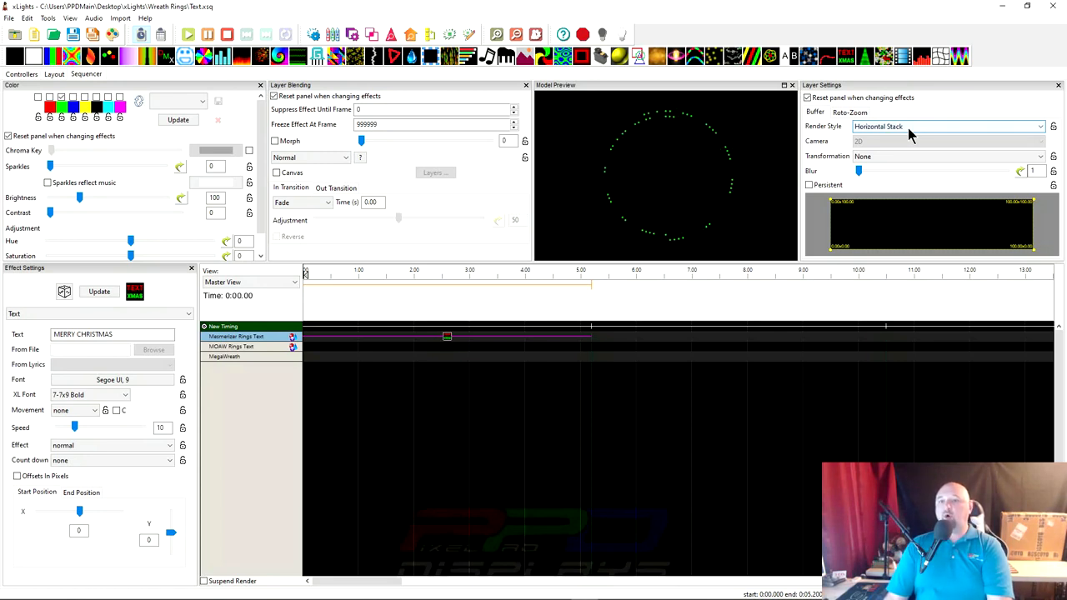
{"action": "left_click", "coordinate": [949, 127]}
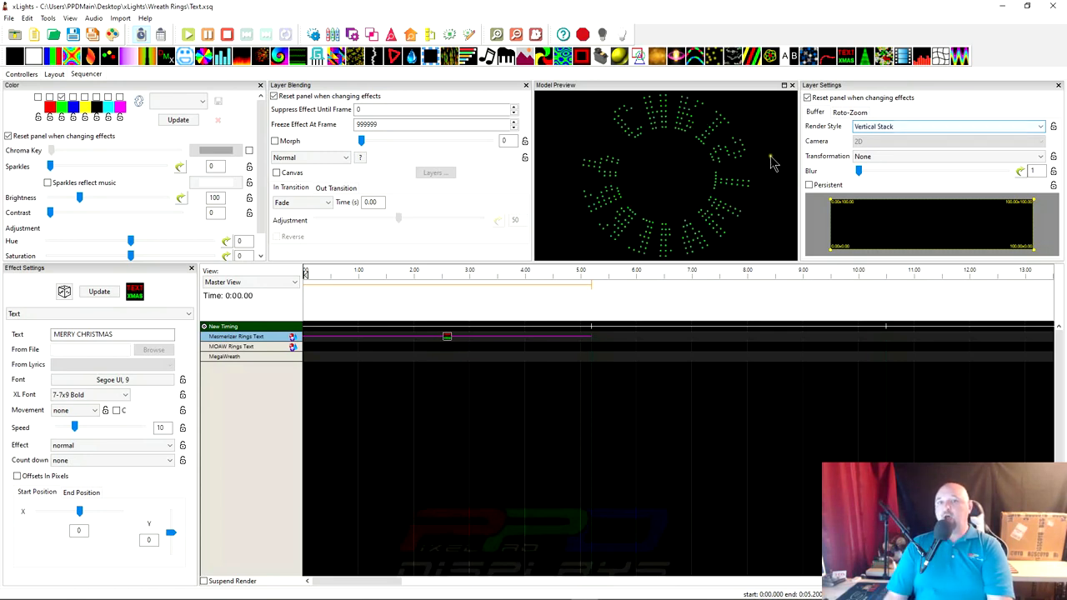
{"action": "mouse_move", "coordinate": [725, 176]}
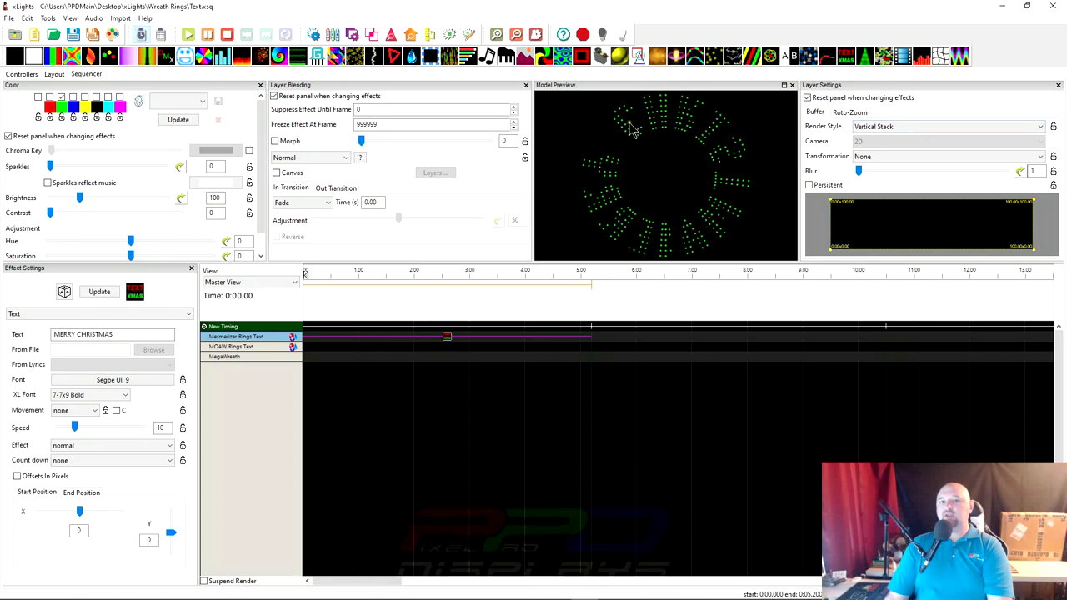
{"action": "mouse_move", "coordinate": [721, 130]}
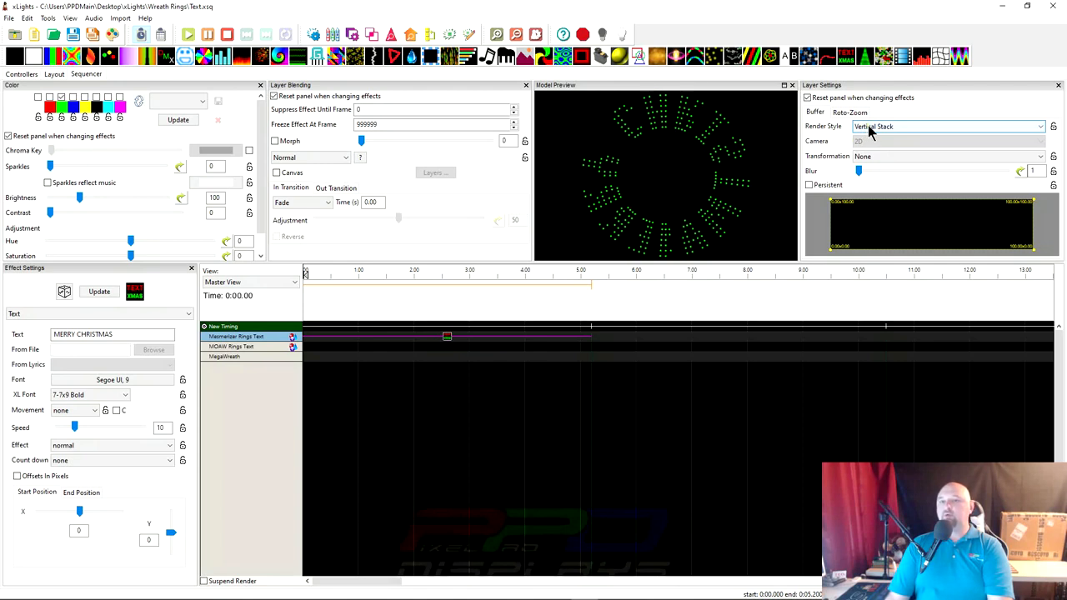
- Try horizontal and vertical stack styles and settle on Vertical Stack - Scaled
{"action": "left_click", "coordinate": [950, 127]}
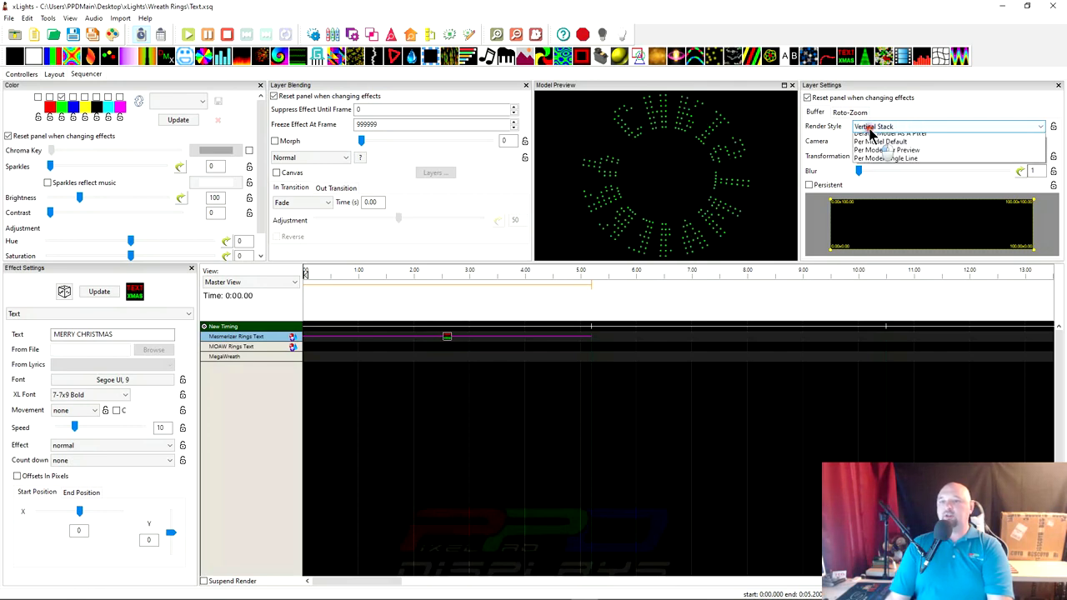
{"action": "left_click", "coordinate": [881, 127]}
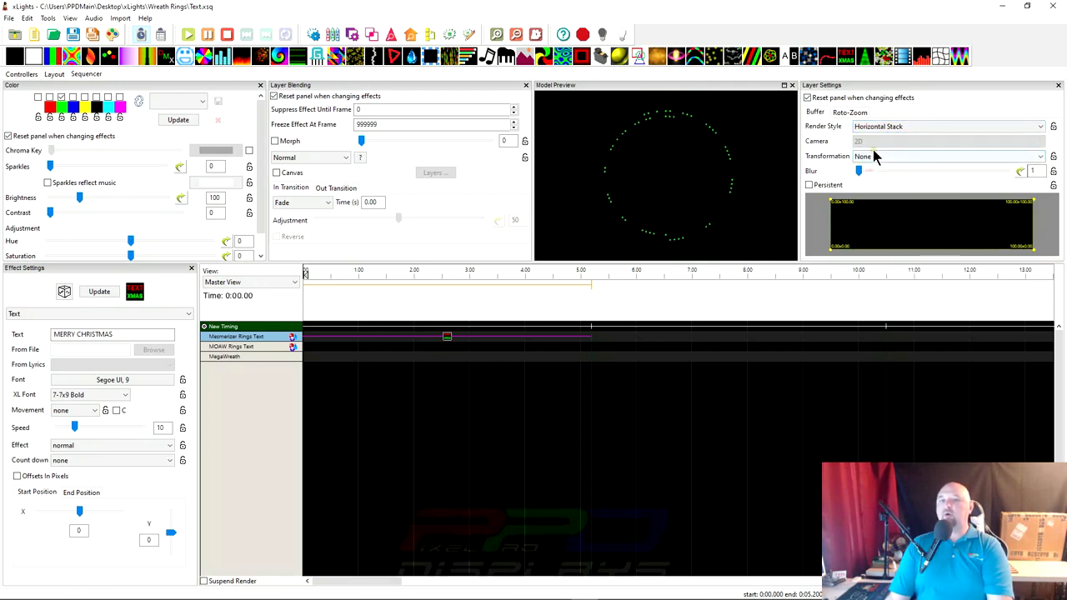
{"action": "left_click", "coordinate": [947, 127]}
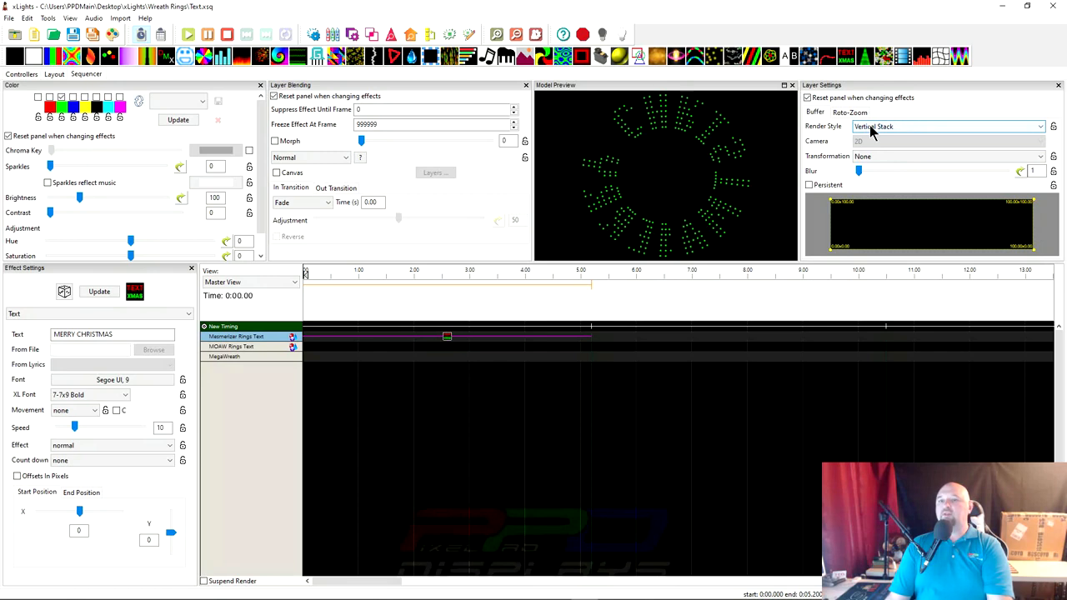
{"action": "left_click", "coordinate": [948, 127]}
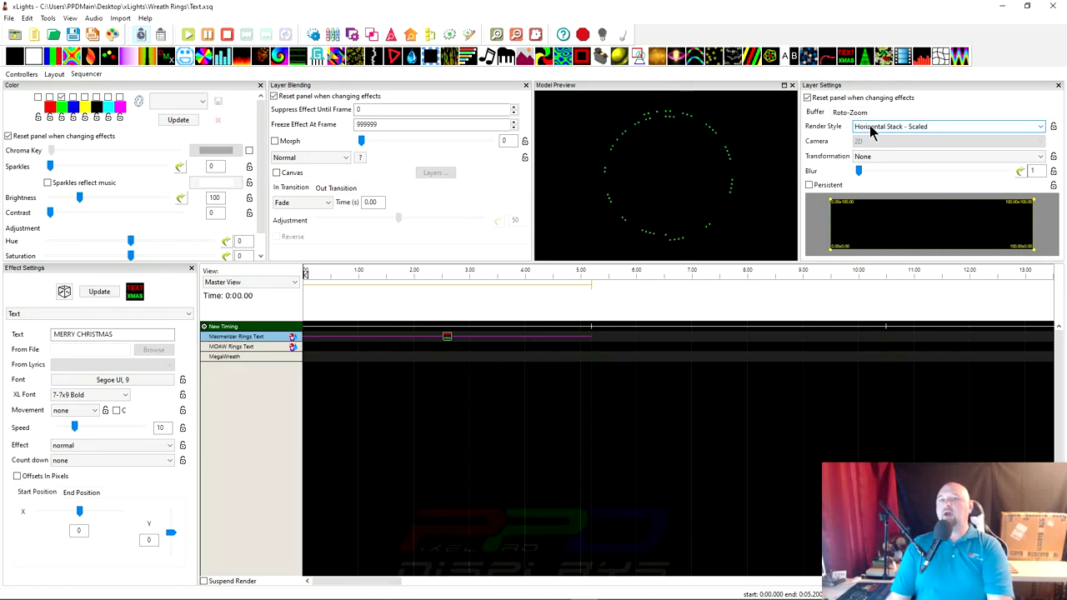
{"action": "left_click", "coordinate": [947, 127]}
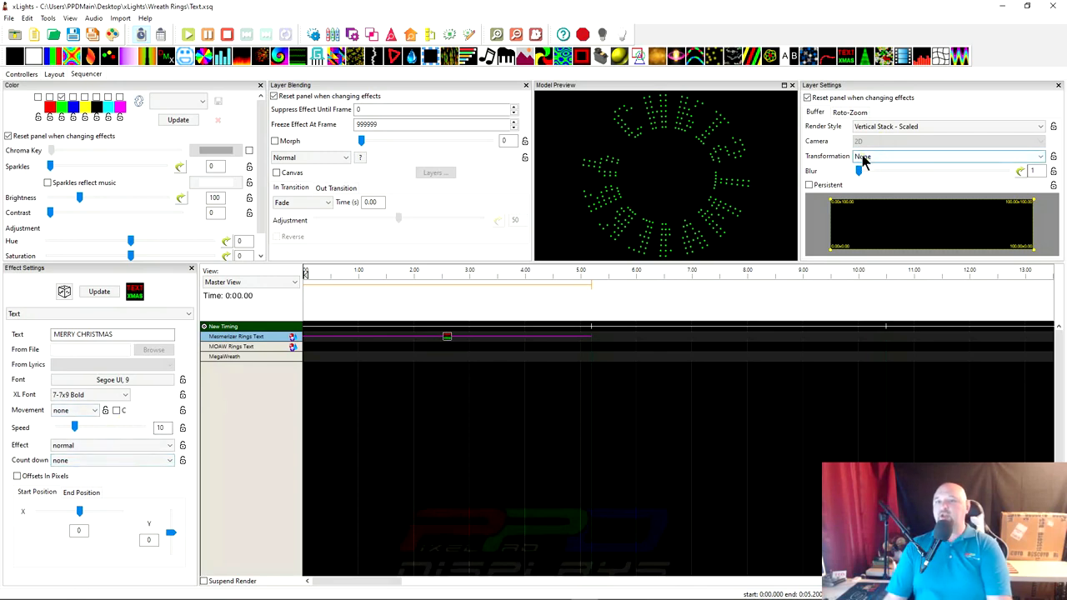
- Try Rotate 180 and Flip Horizontal, then set the buffer Transformation to Flip Vertical
{"action": "left_click", "coordinate": [949, 157]}
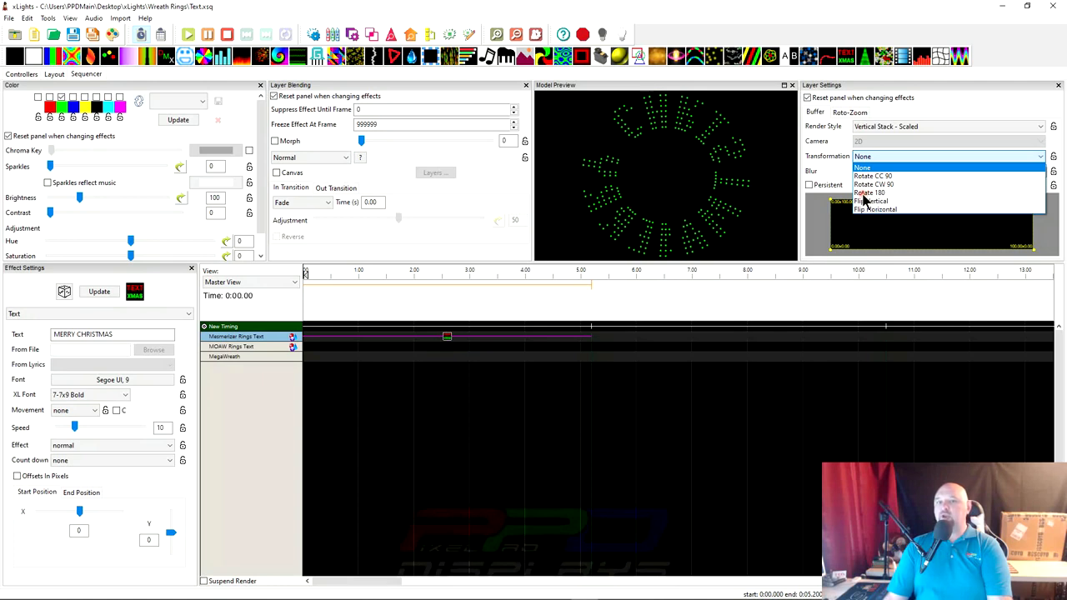
{"action": "left_click", "coordinate": [870, 194]}
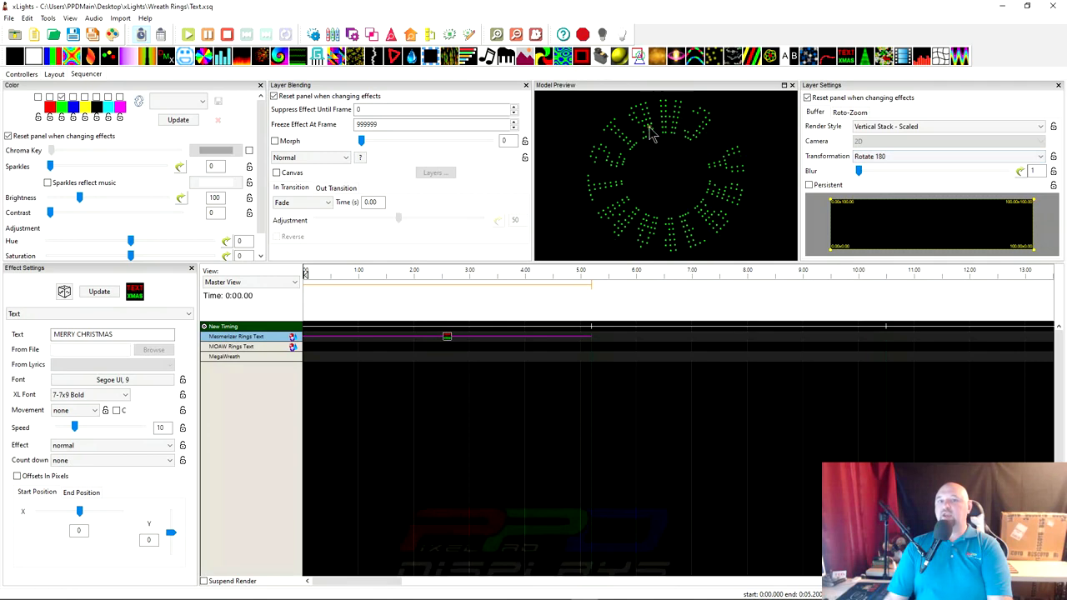
{"action": "mouse_move", "coordinate": [613, 176]}
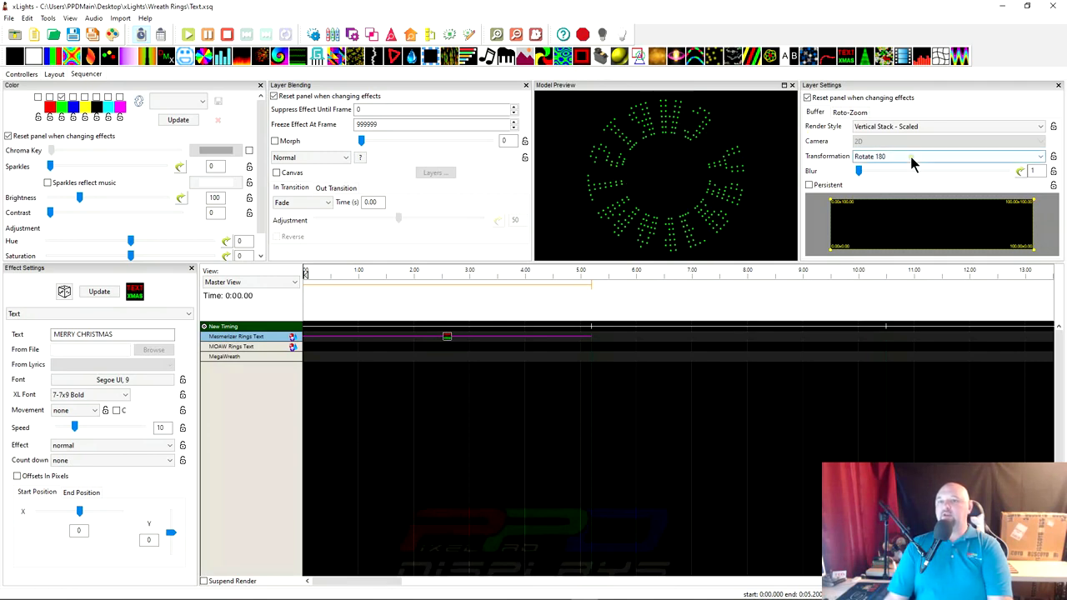
{"action": "left_click", "coordinate": [947, 157]}
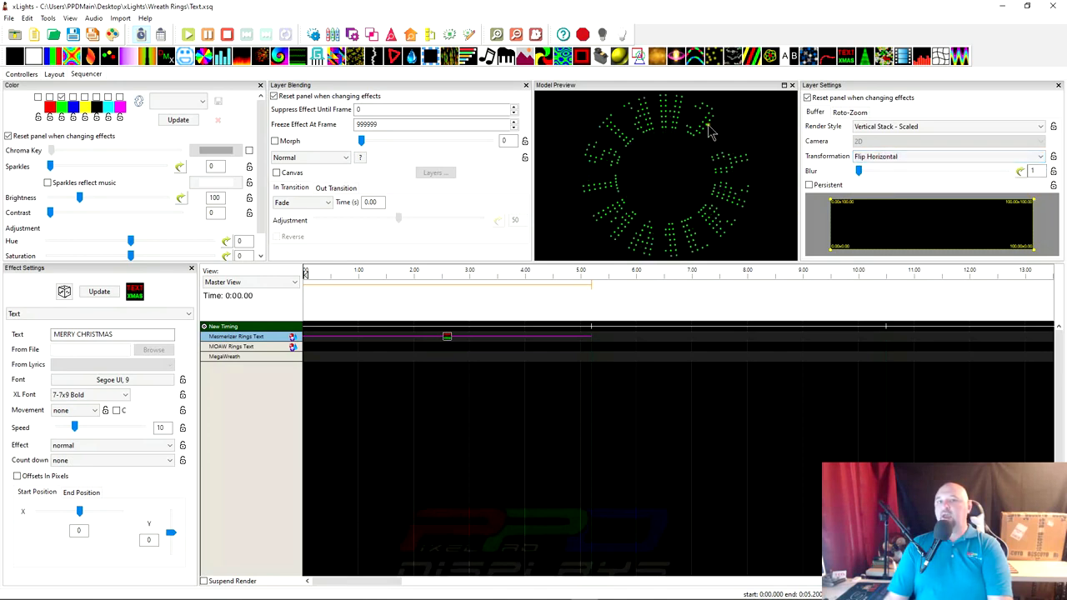
{"action": "left_click", "coordinate": [949, 157]}
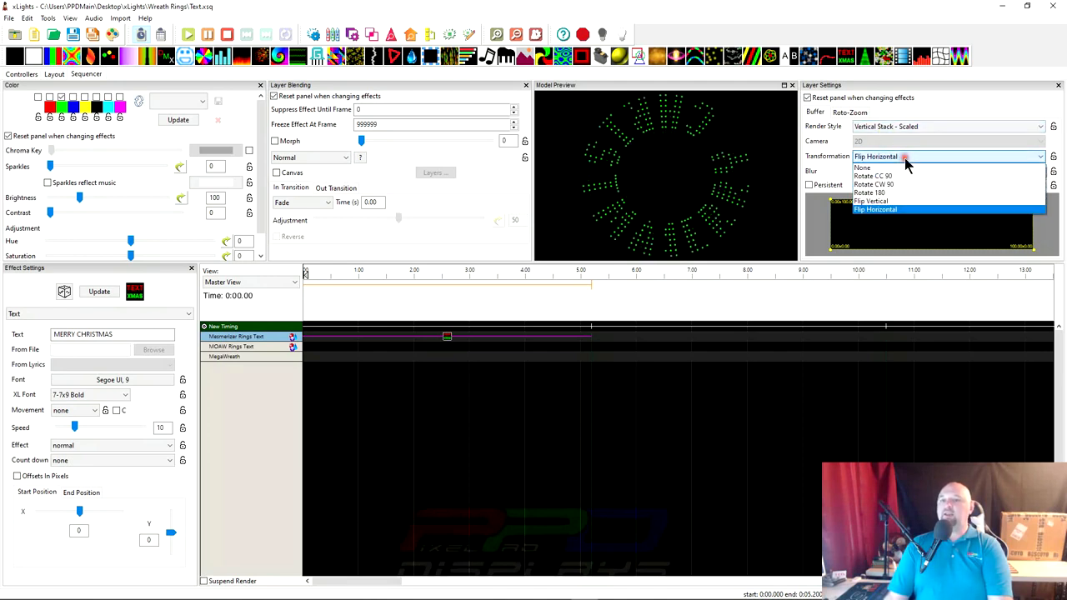
{"action": "left_click", "coordinate": [871, 200]}
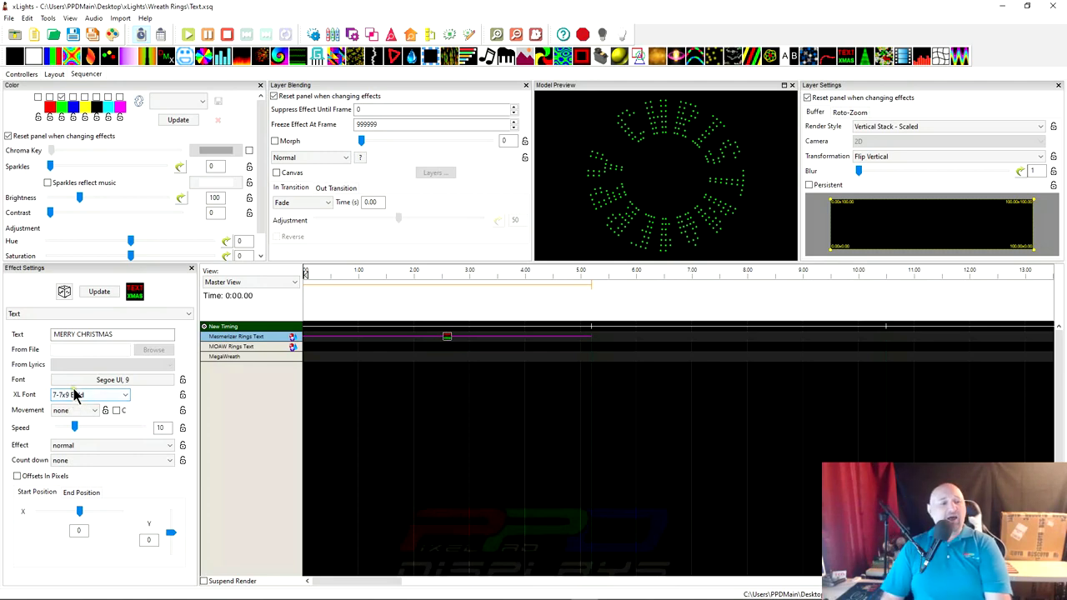
- Set the text Movement to left with the Speed slider at 17
{"action": "left_click", "coordinate": [97, 410]}
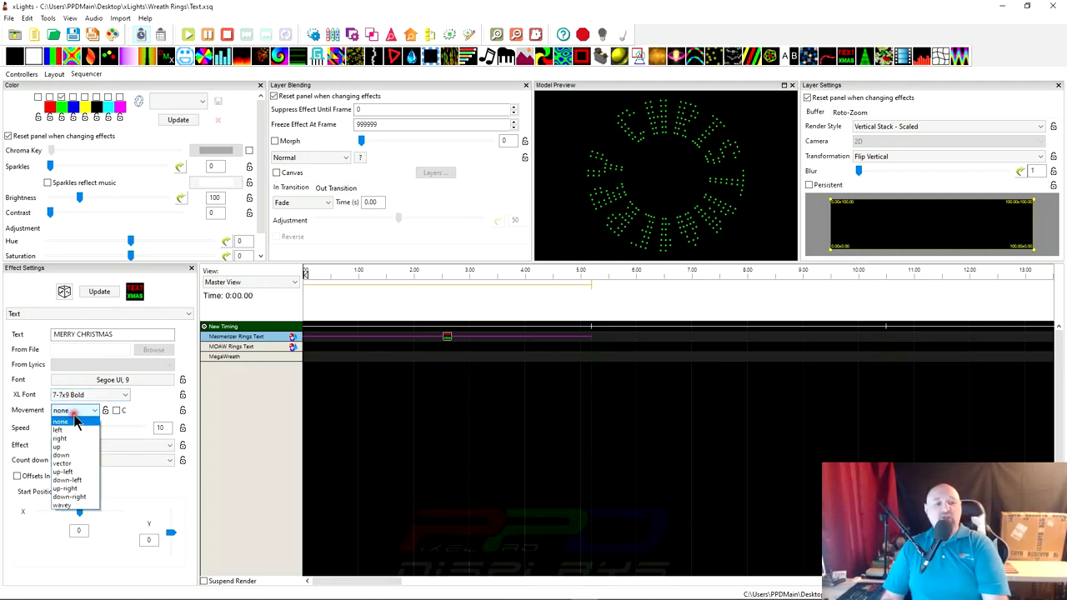
{"action": "left_click", "coordinate": [60, 439]}
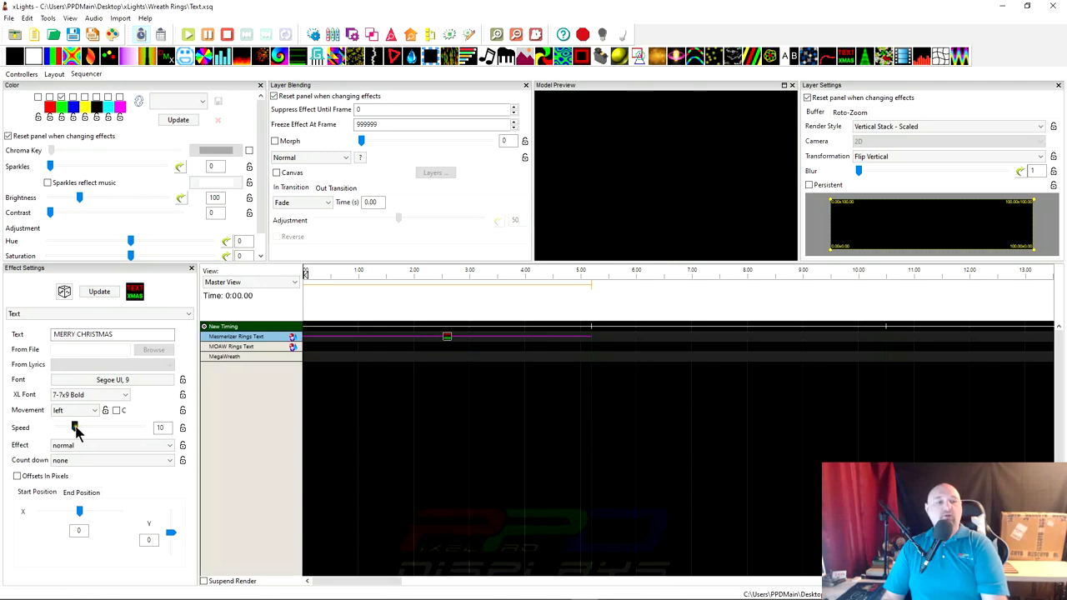
{"action": "left_click_drag", "start_coordinate": [80, 427], "coordinate": [97, 426]}
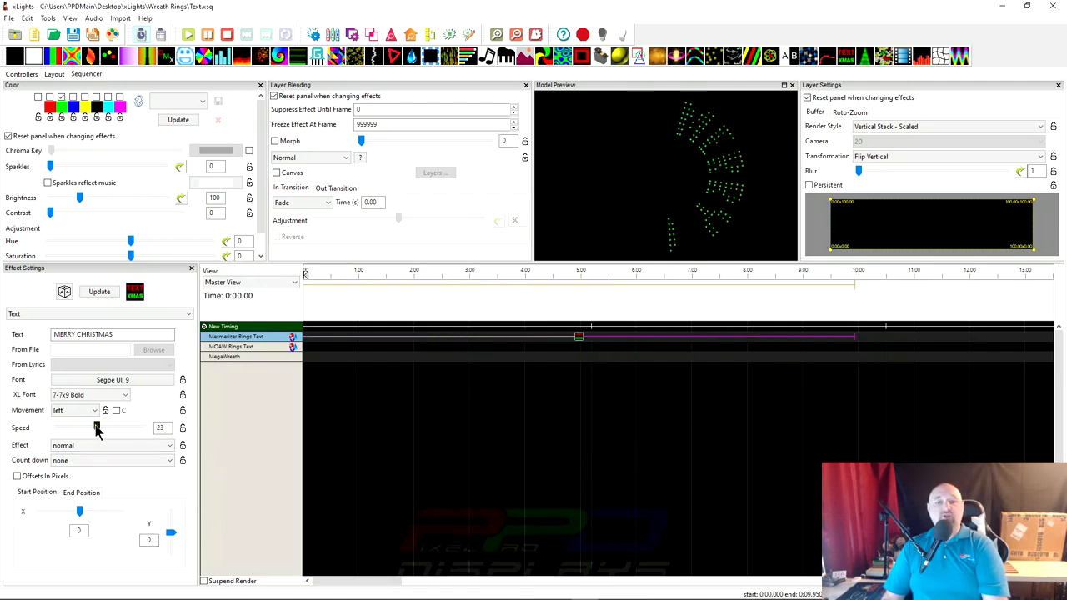
{"action": "left_click_drag", "start_coordinate": [100, 427], "coordinate": [86, 427]}
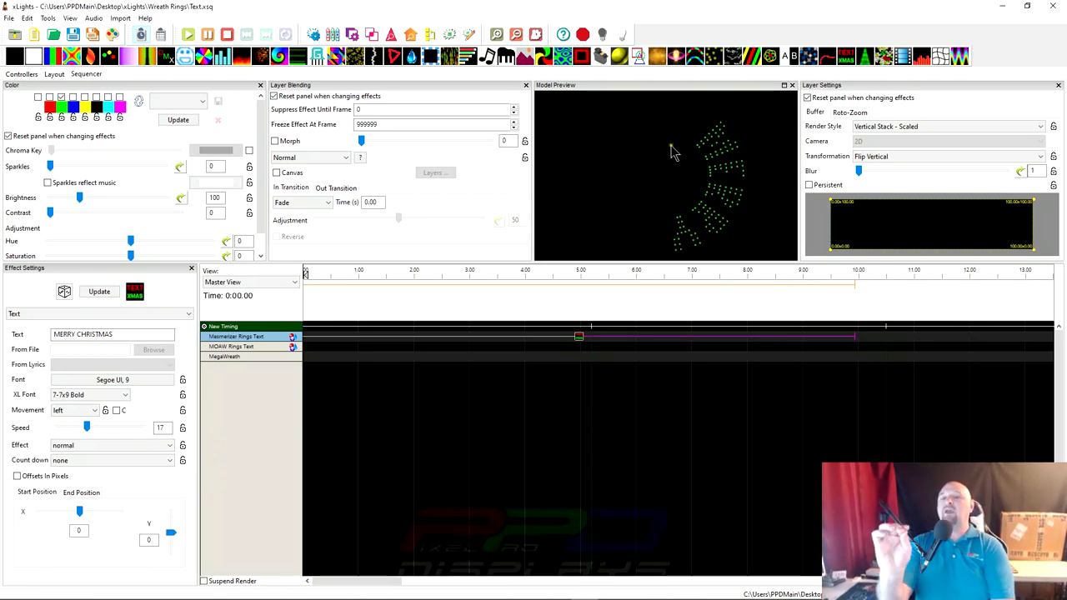
{"action": "left_click", "coordinate": [949, 156]}
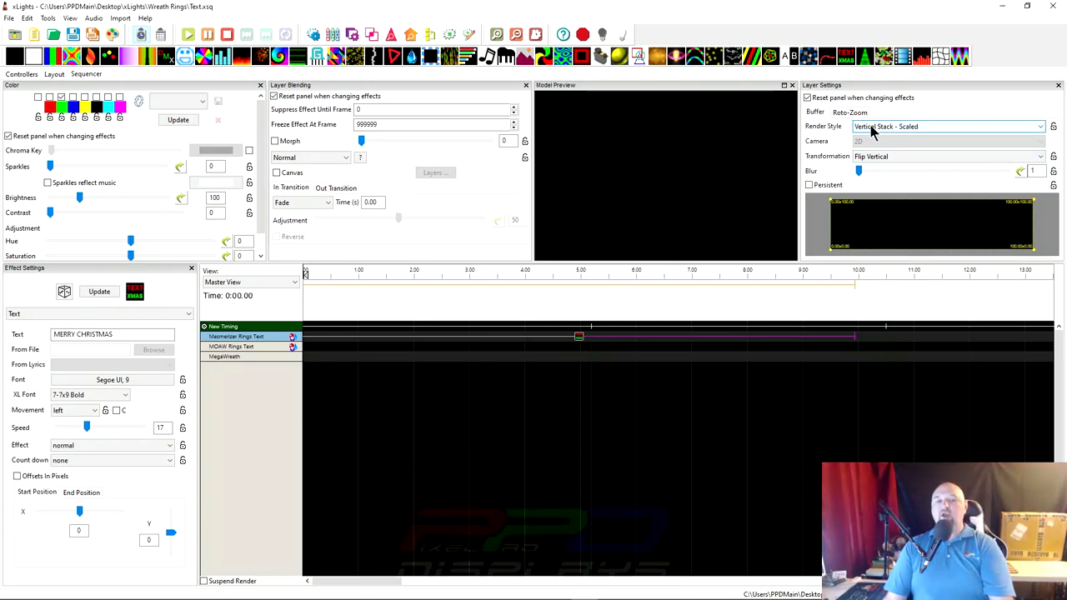
{"action": "left_click", "coordinate": [578, 337]}
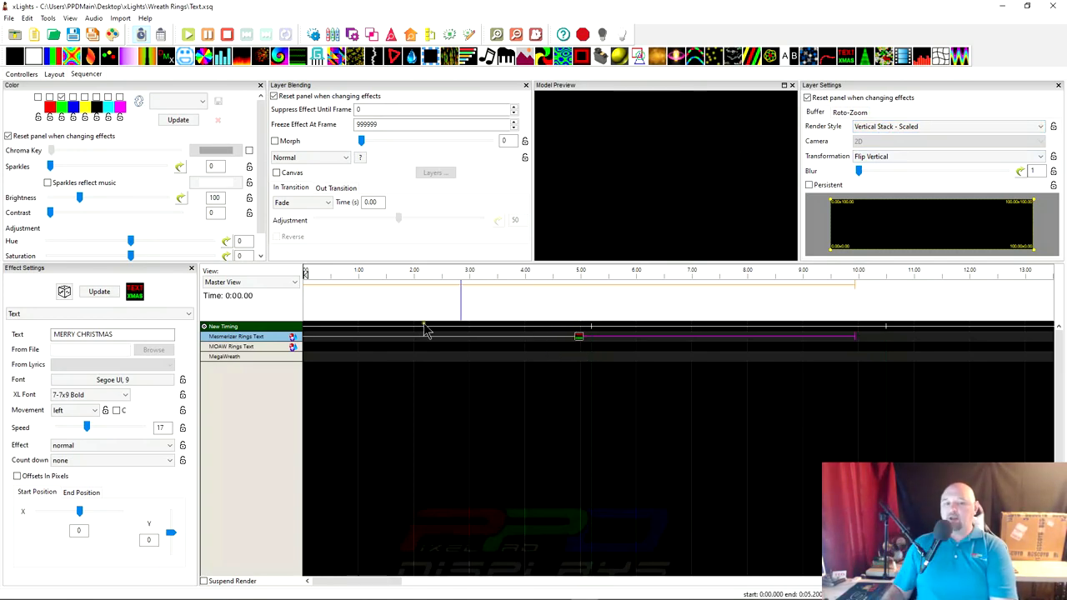
- Save the ring text effect as a new preset named Mesmerizer Text in the Effect Presets group
{"action": "right_click", "coordinate": [347, 363]}
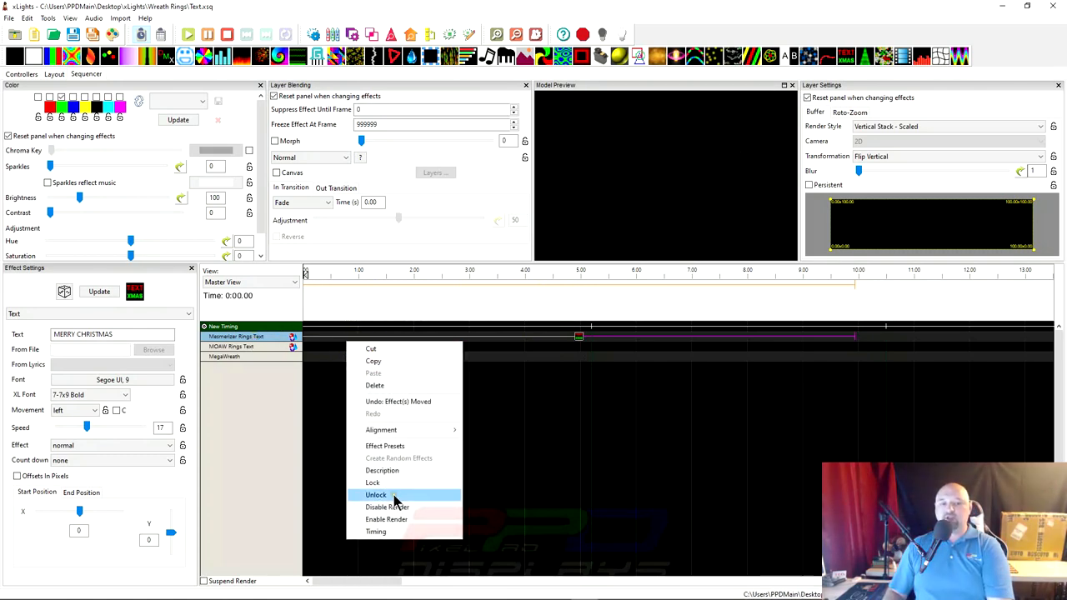
{"action": "mouse_move", "coordinate": [384, 447]}
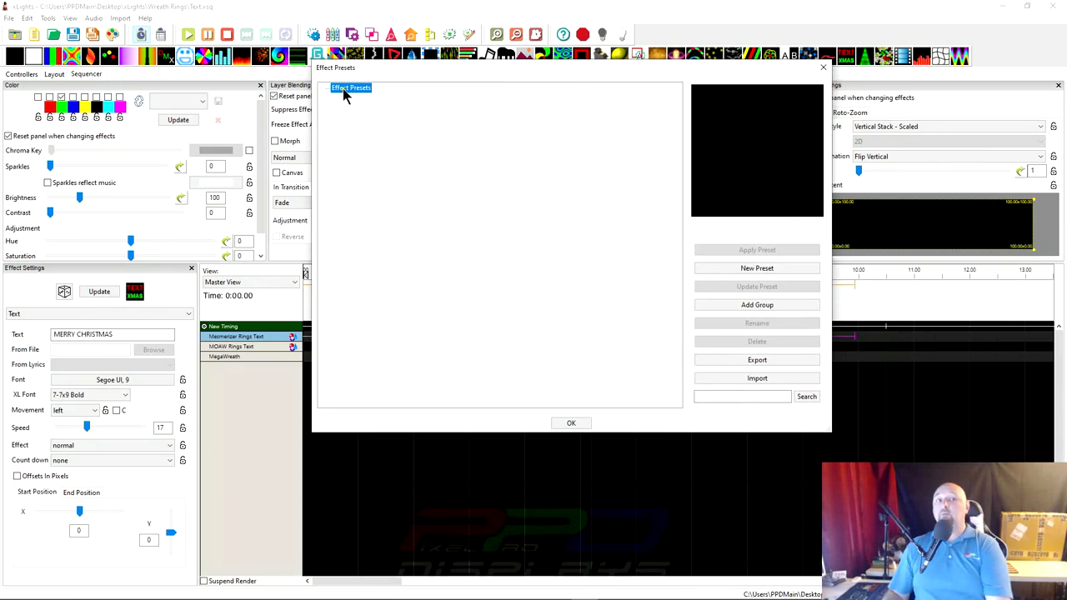
{"action": "left_click", "coordinate": [757, 267]}
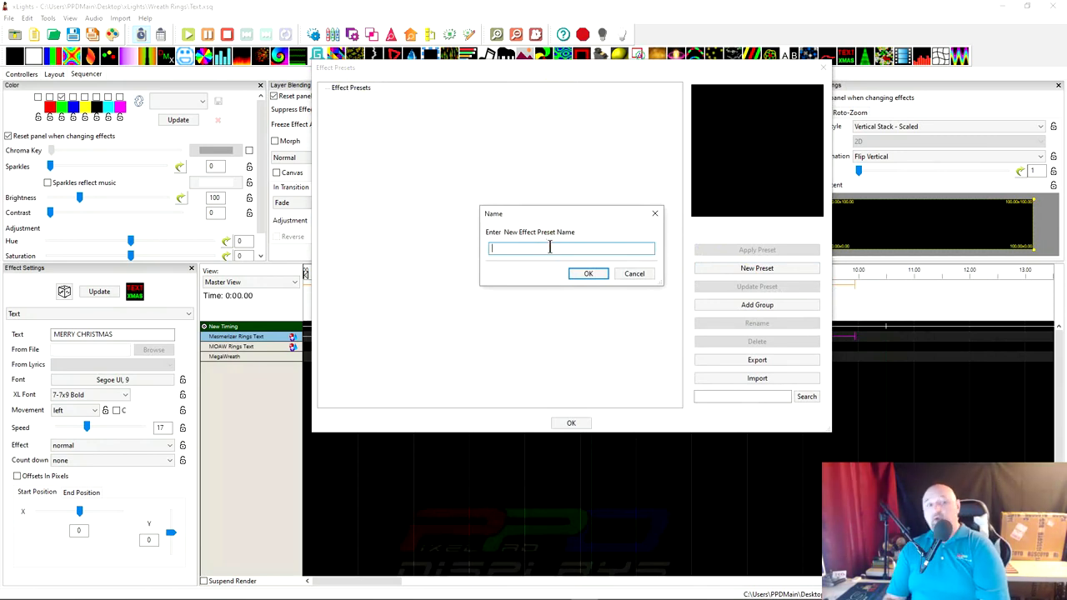
{"action": "type", "text": "wRE"}
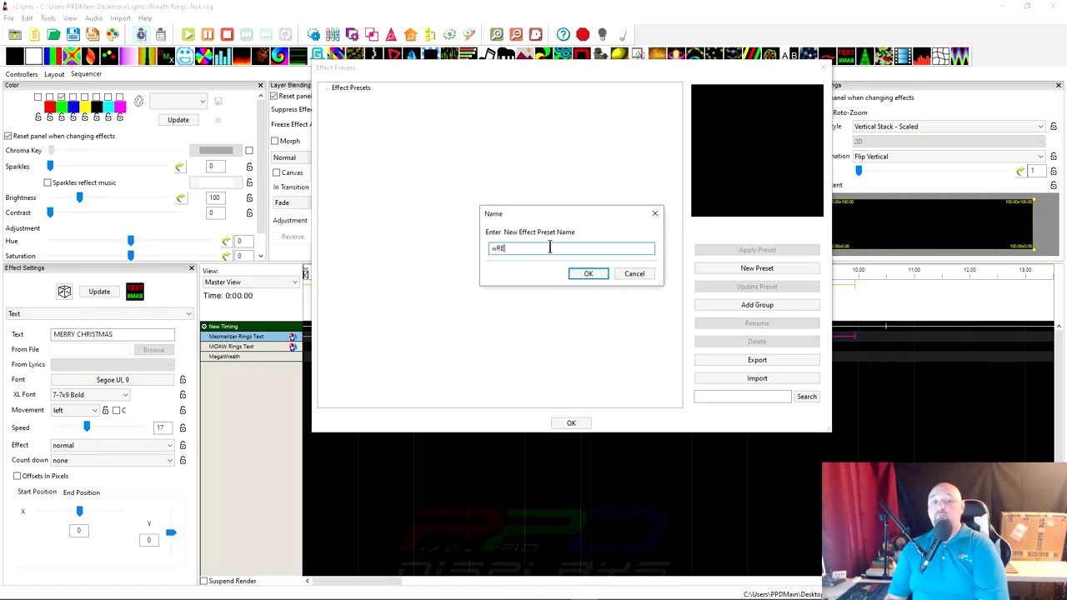
{"action": "type", "text": "mo"}
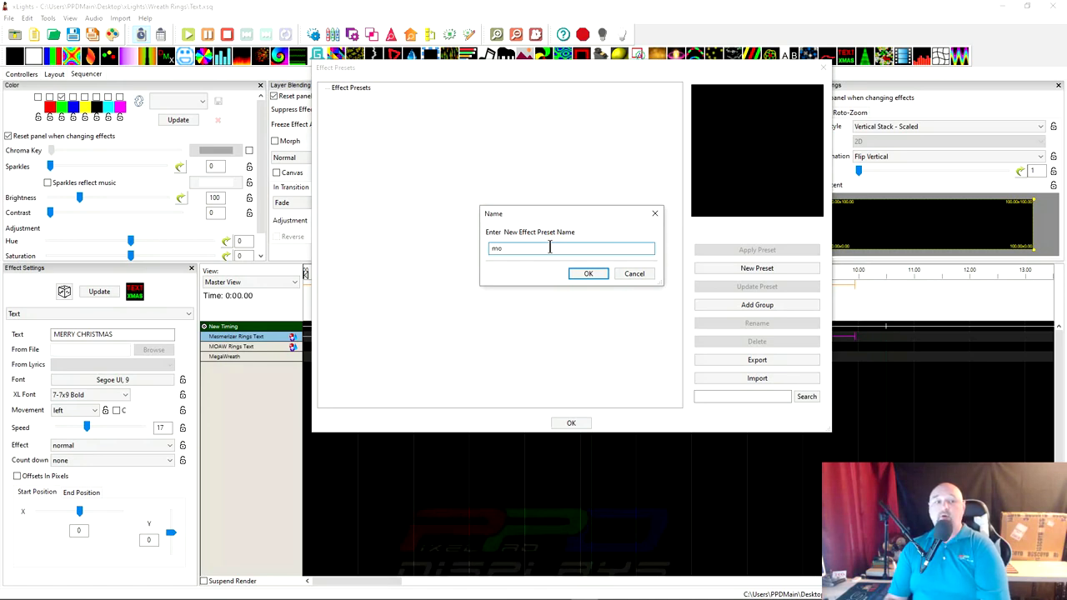
{"action": "type", "text": "e"}
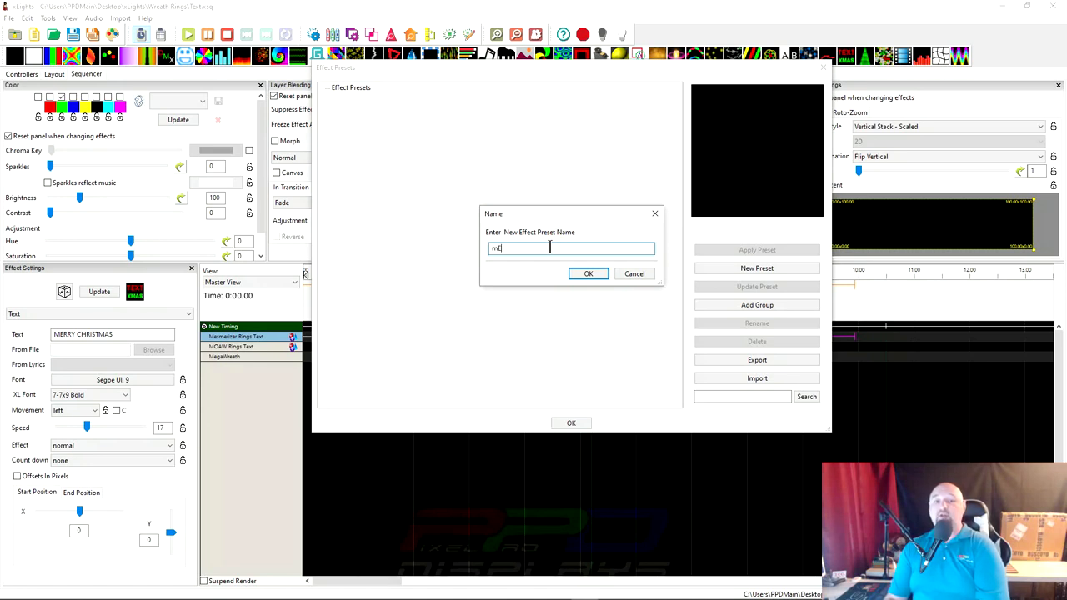
{"action": "type", "text": "Mesmerizer Tex"}
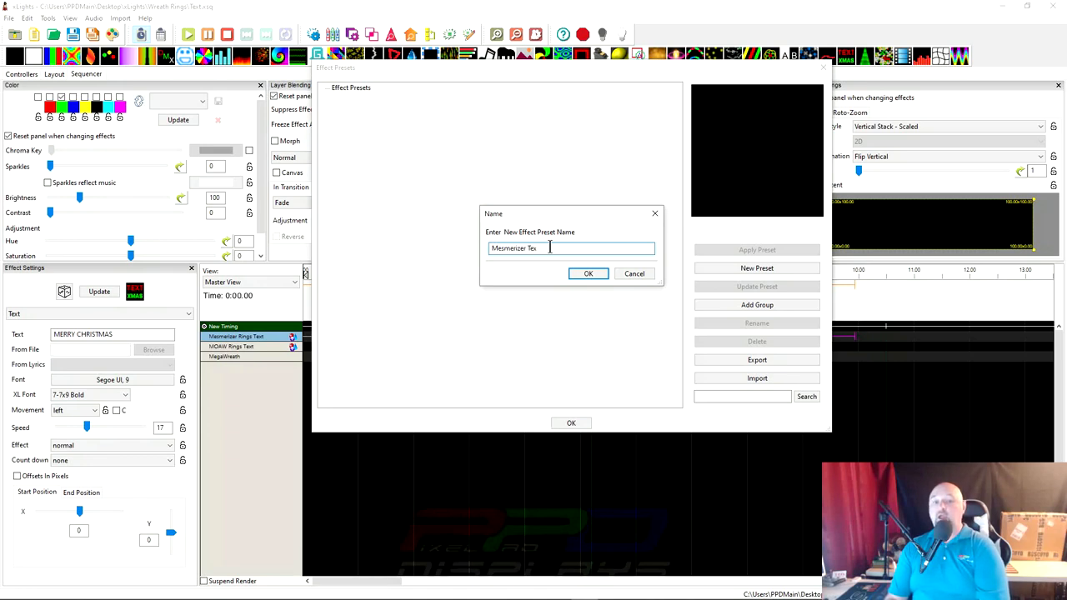
{"action": "type", "text": "t"}
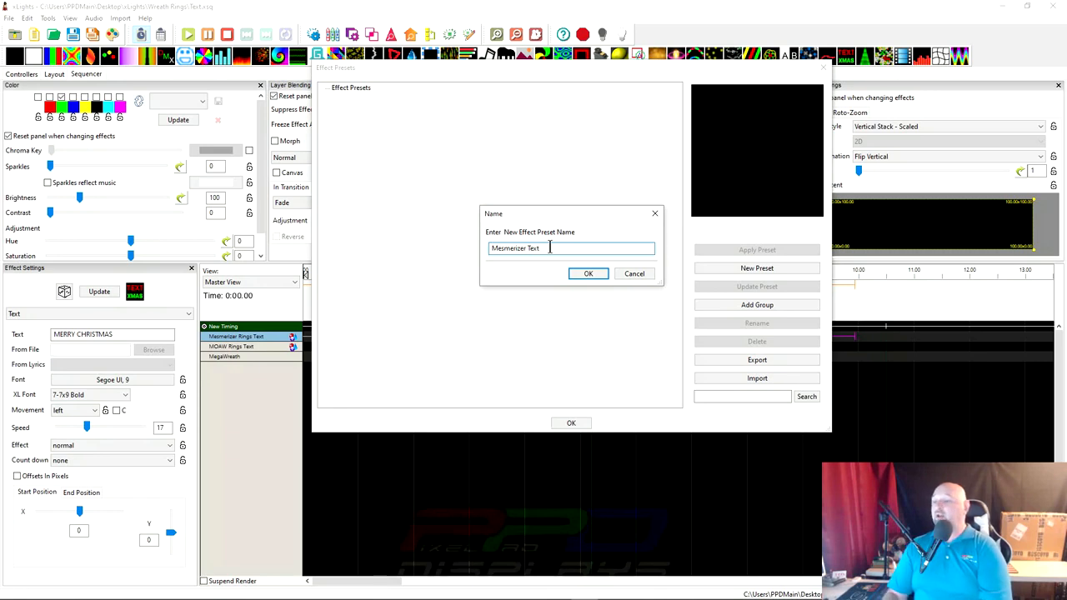
{"action": "left_click", "coordinate": [589, 273]}
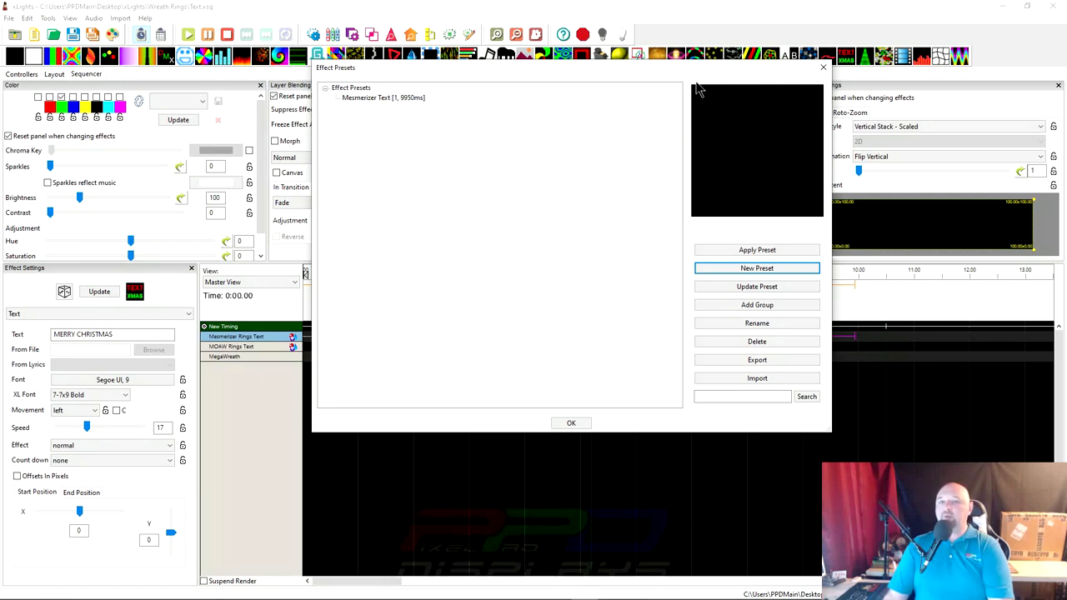
{"action": "mouse_move", "coordinate": [758, 172]}
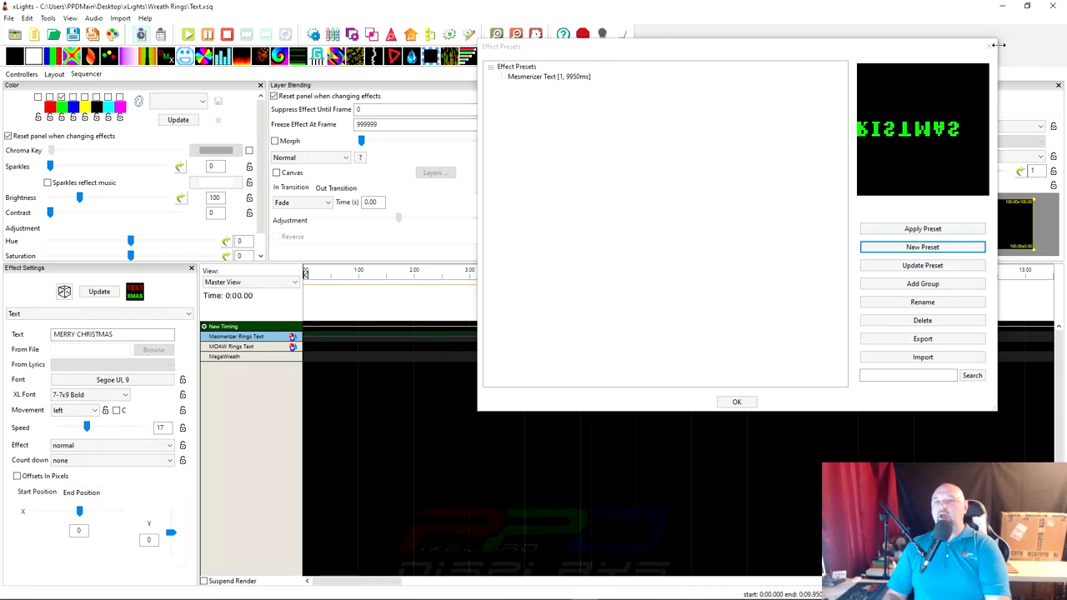
- Close the Effect Presets dialog with OK to return to the sequence
{"action": "left_click", "coordinate": [737, 402]}
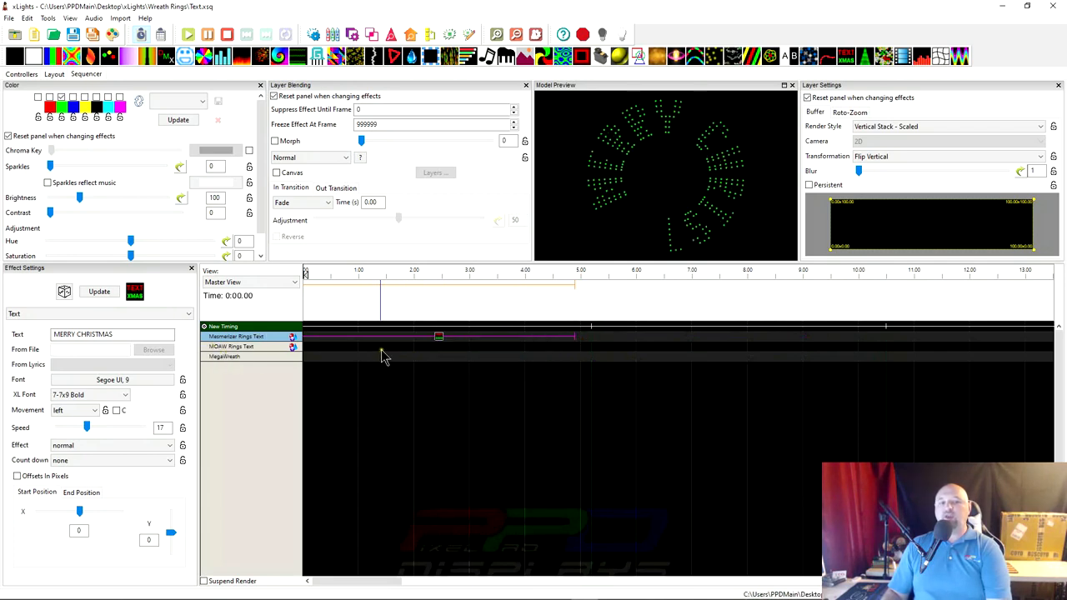
- Set the MOAW Rings text's Render Style to Vertical Stack - Scaled
{"action": "right_click", "coordinate": [397, 350]}
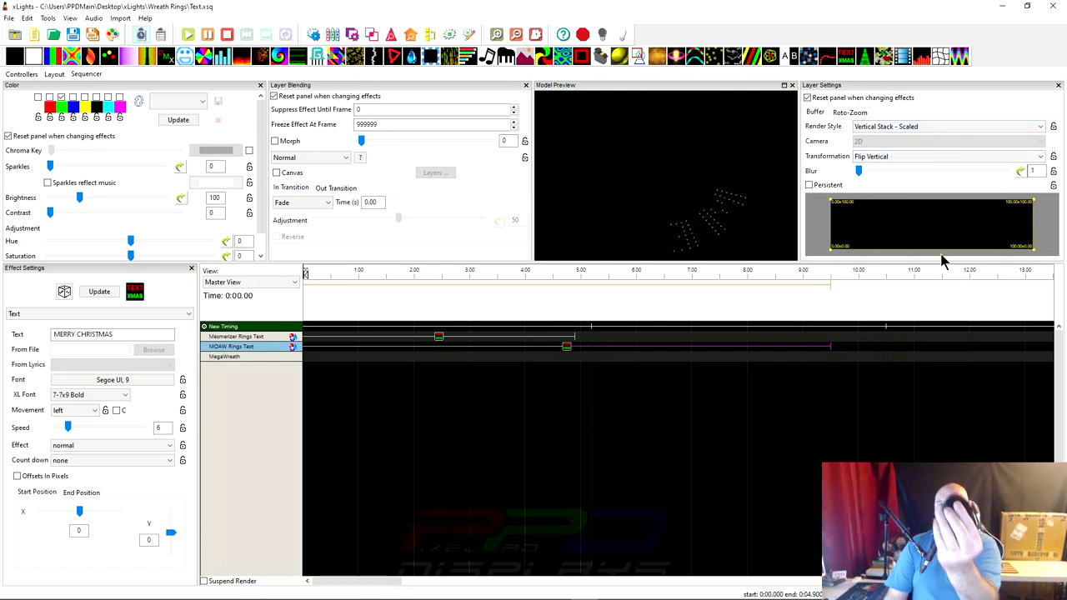
{"action": "left_click", "coordinate": [947, 126]}
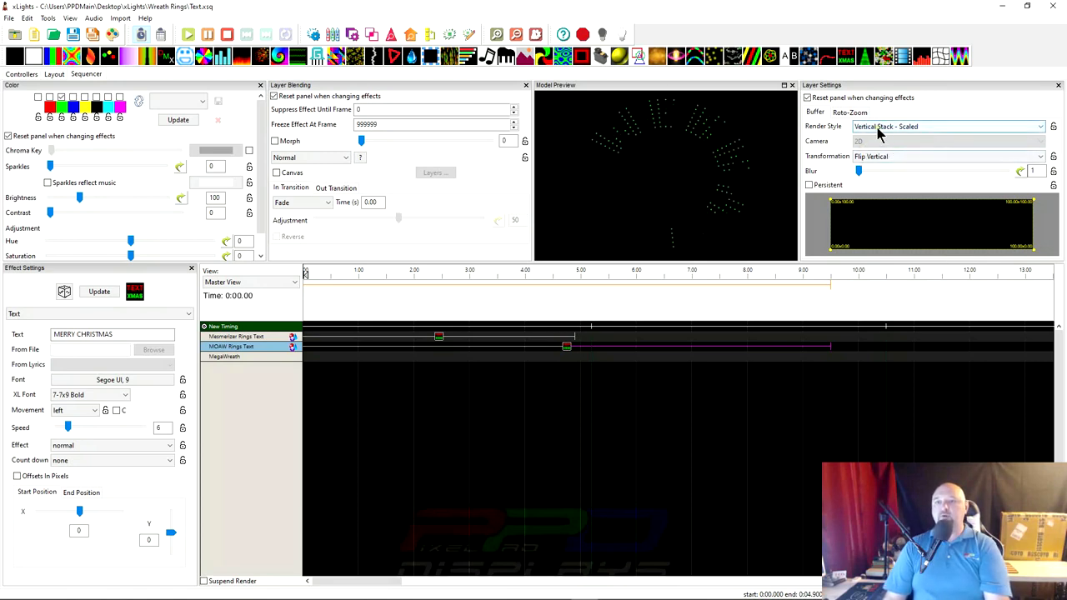
{"action": "left_click", "coordinate": [947, 127]}
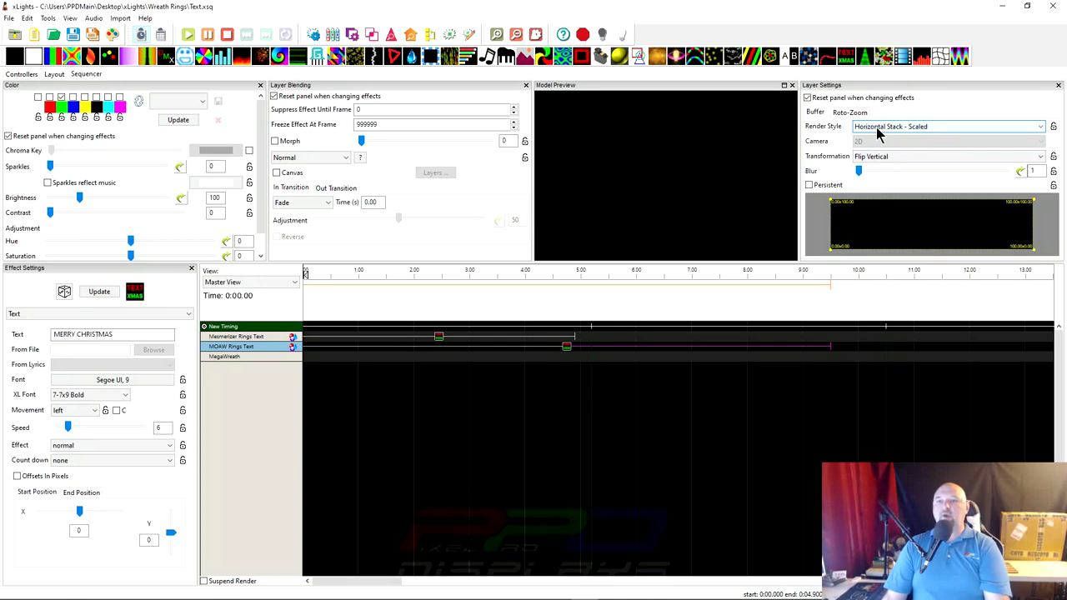
{"action": "left_click", "coordinate": [947, 126]}
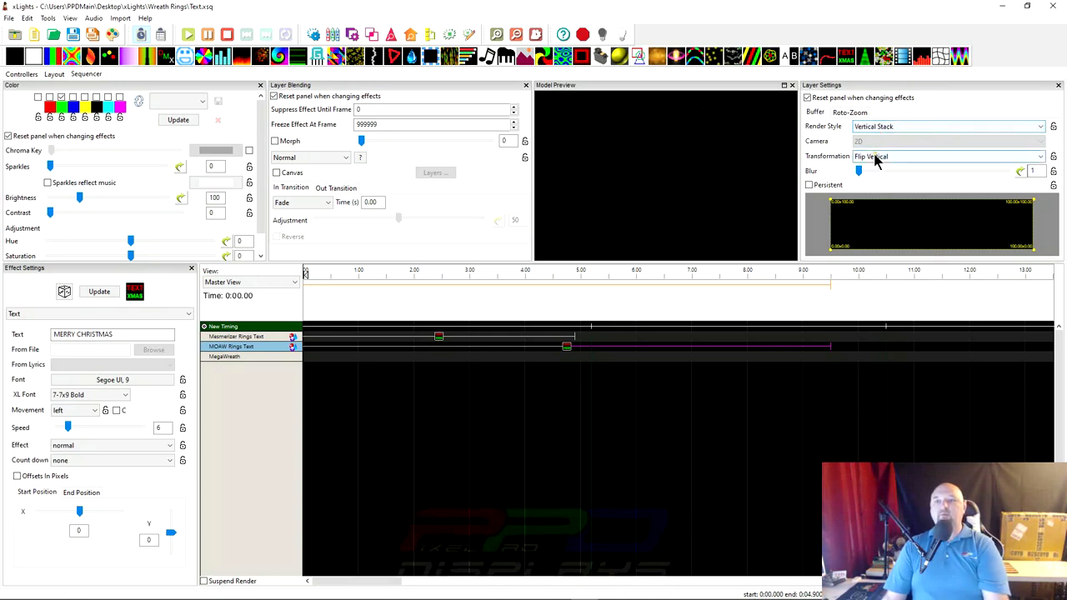
{"action": "left_click", "coordinate": [949, 126]}
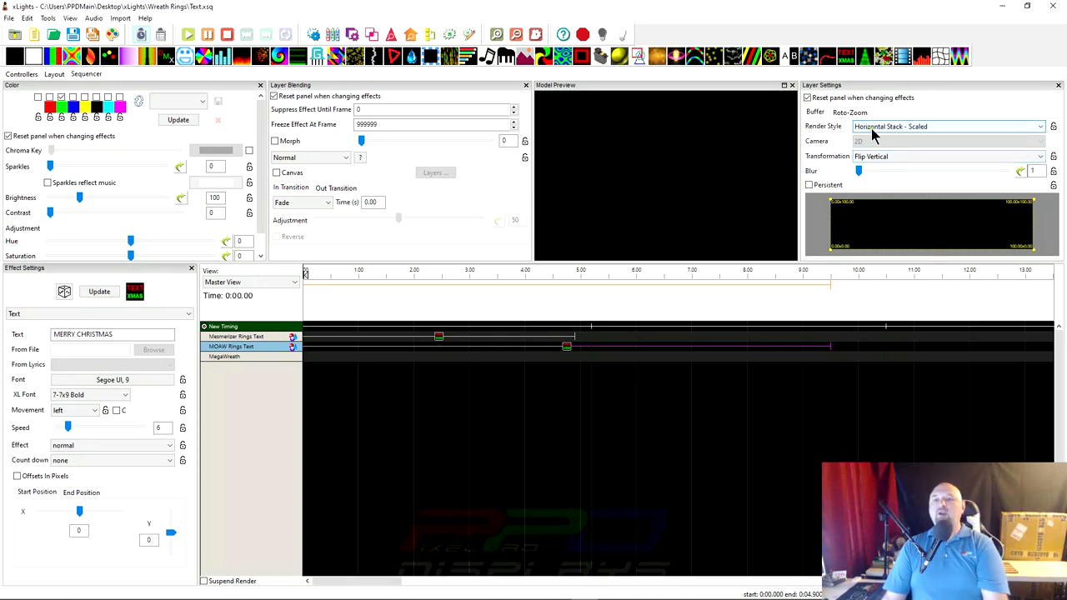
{"action": "left_click", "coordinate": [949, 127]}
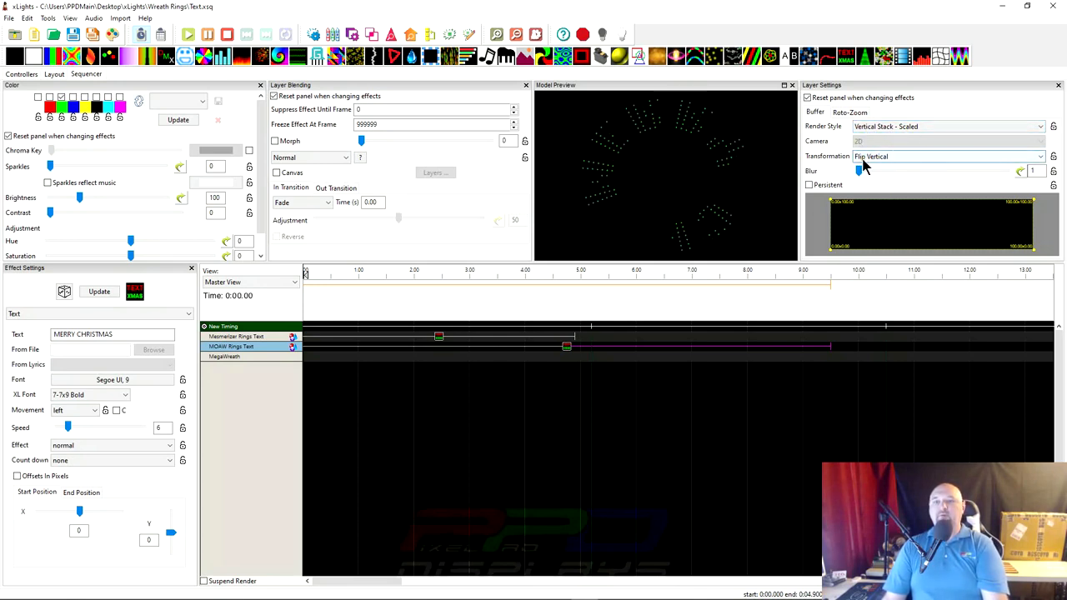
- Try Rotate 180, then set the MOAW text's Transformation to None
{"action": "left_click", "coordinate": [948, 157]}
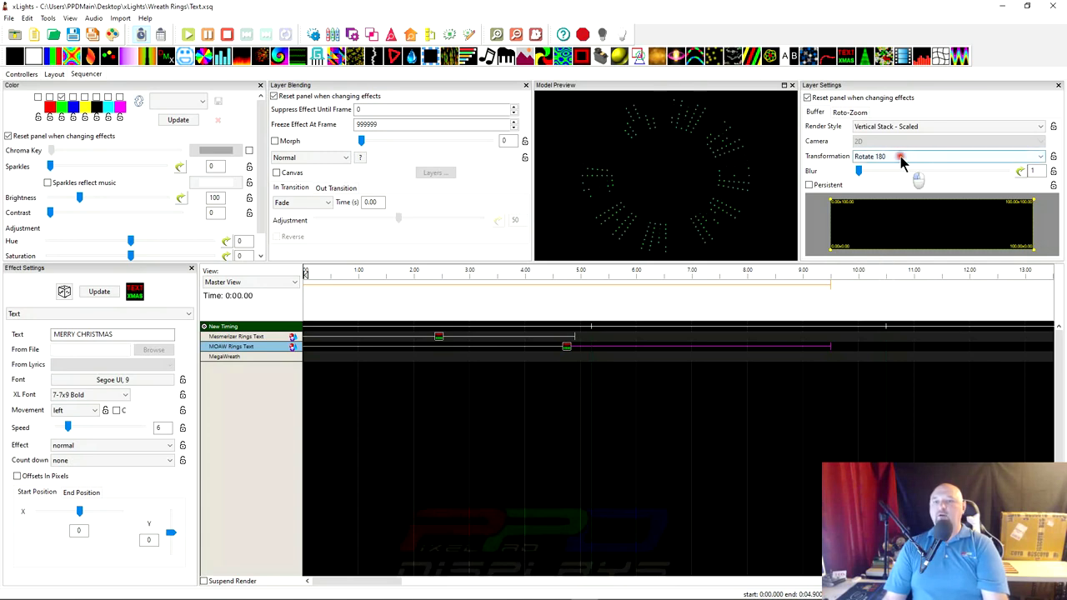
{"action": "left_click", "coordinate": [949, 157]}
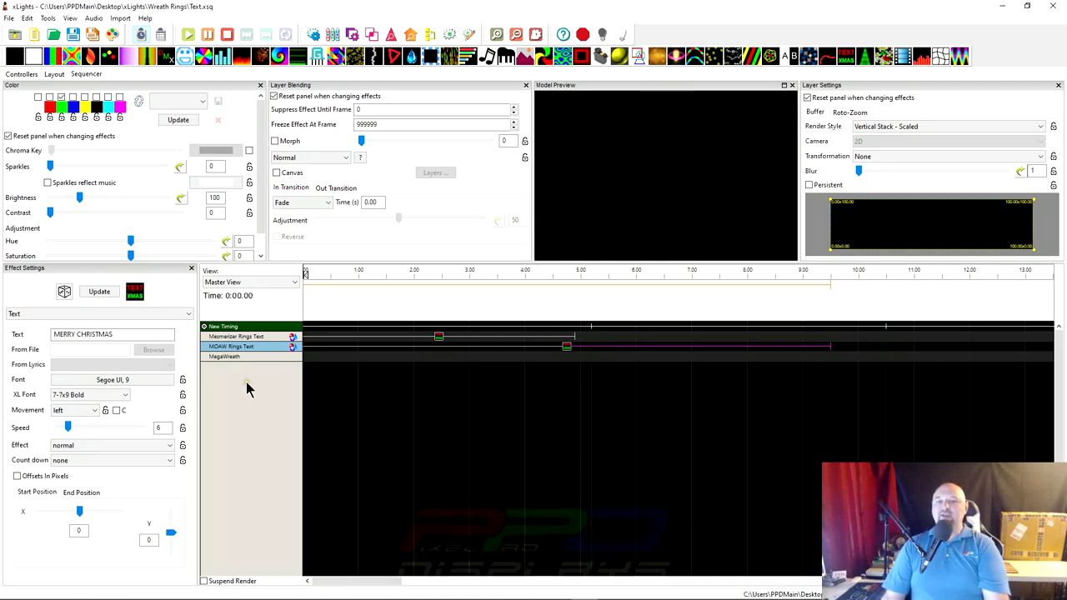
{"action": "left_click", "coordinate": [70, 427]}
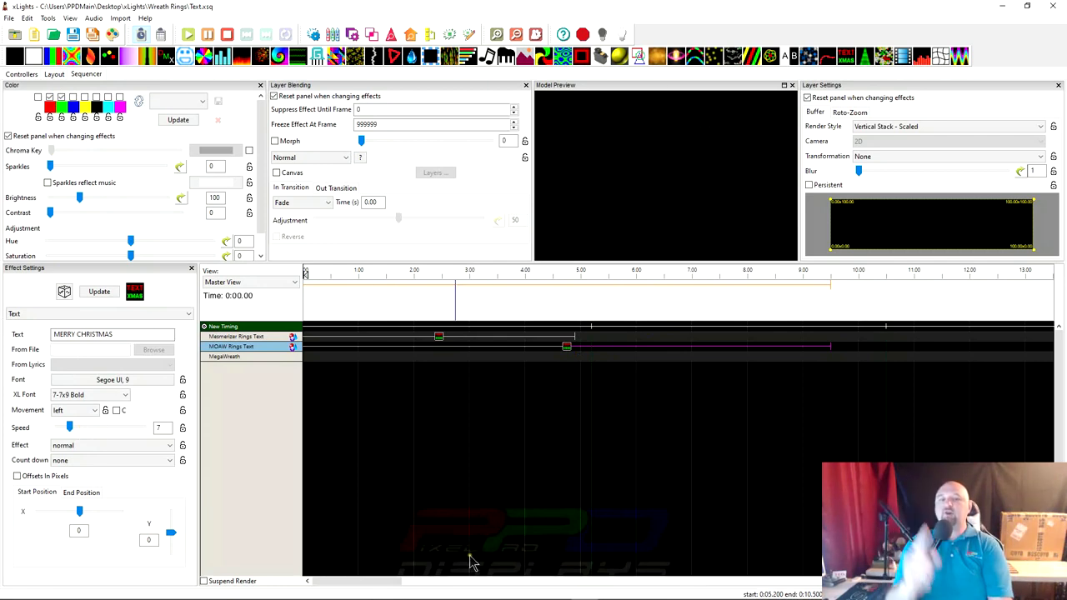
- Save the MOAW Rings text effect as a new preset named MOAW Text and close the presets dialog
{"action": "right_click", "coordinate": [487, 325]}
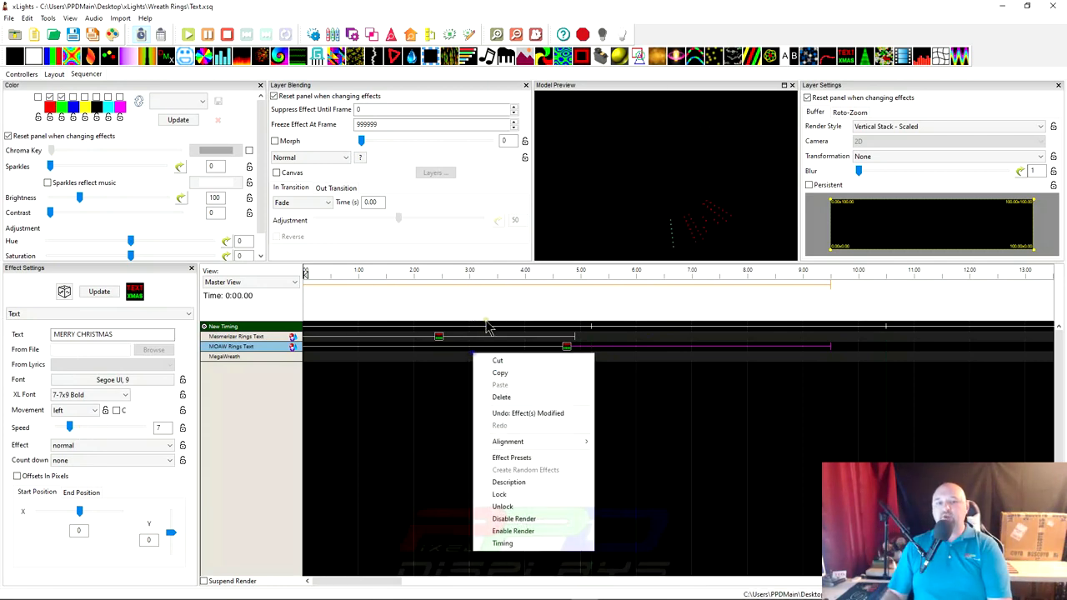
{"action": "left_click", "coordinate": [512, 457]}
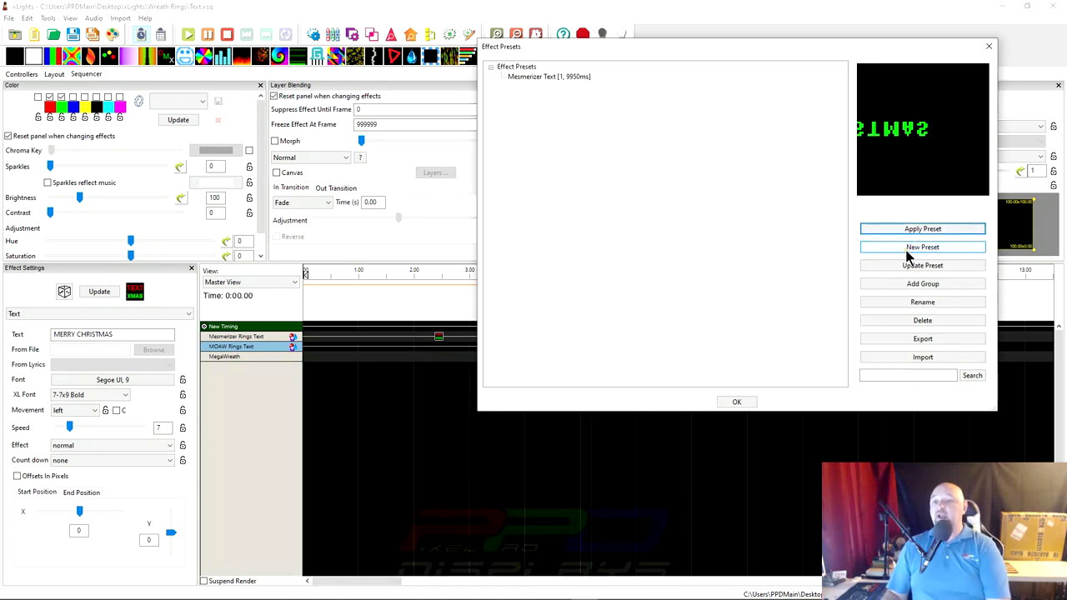
{"action": "left_click", "coordinate": [922, 247]}
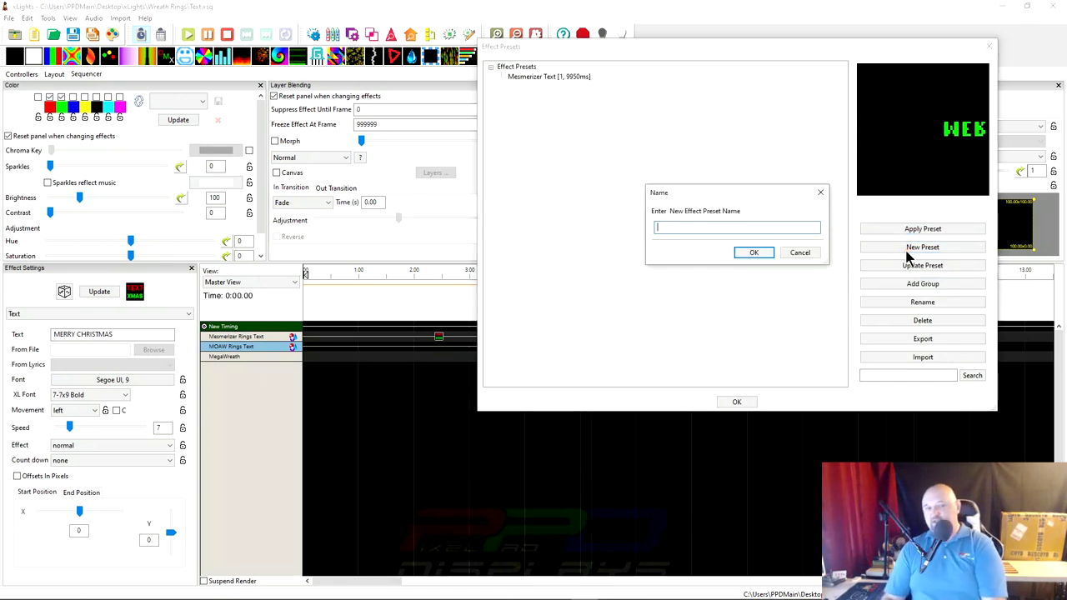
{"action": "type", "text": "MOAW Tex"}
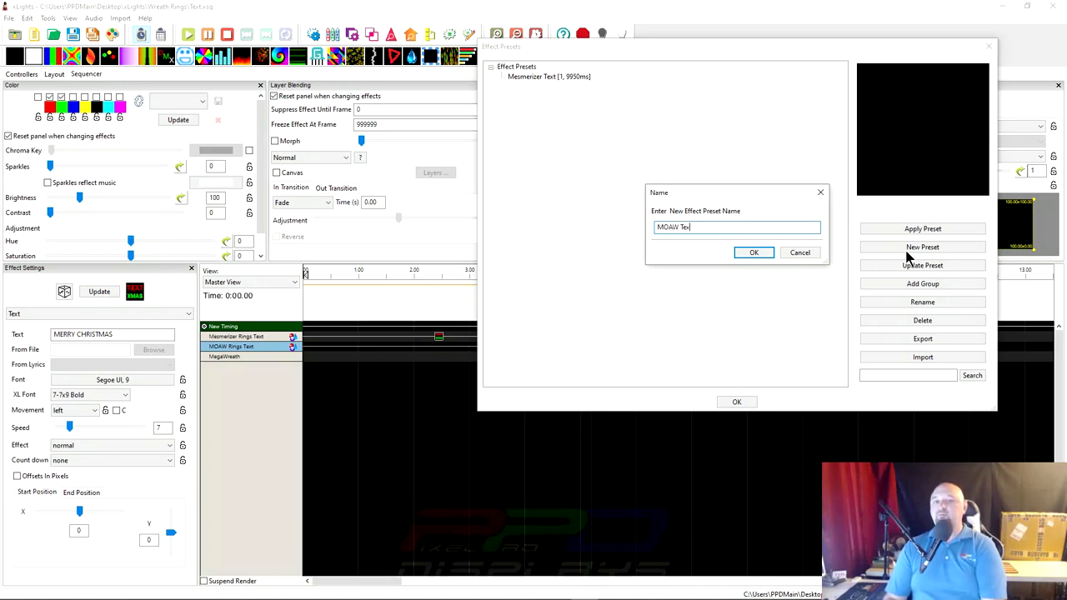
{"action": "left_click", "coordinate": [754, 252]}
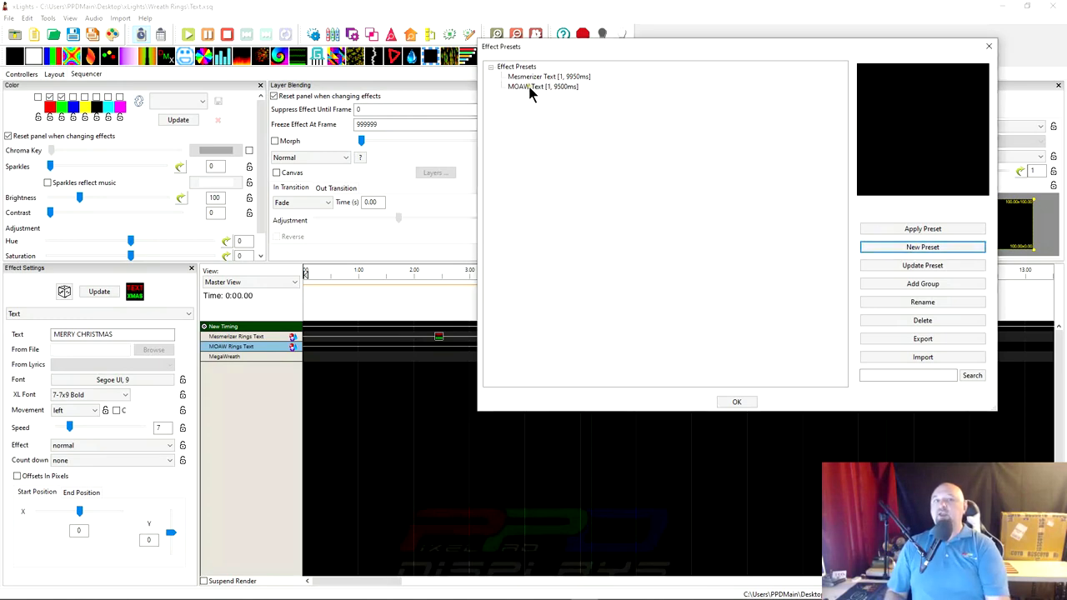
{"action": "left_click", "coordinate": [542, 86]}
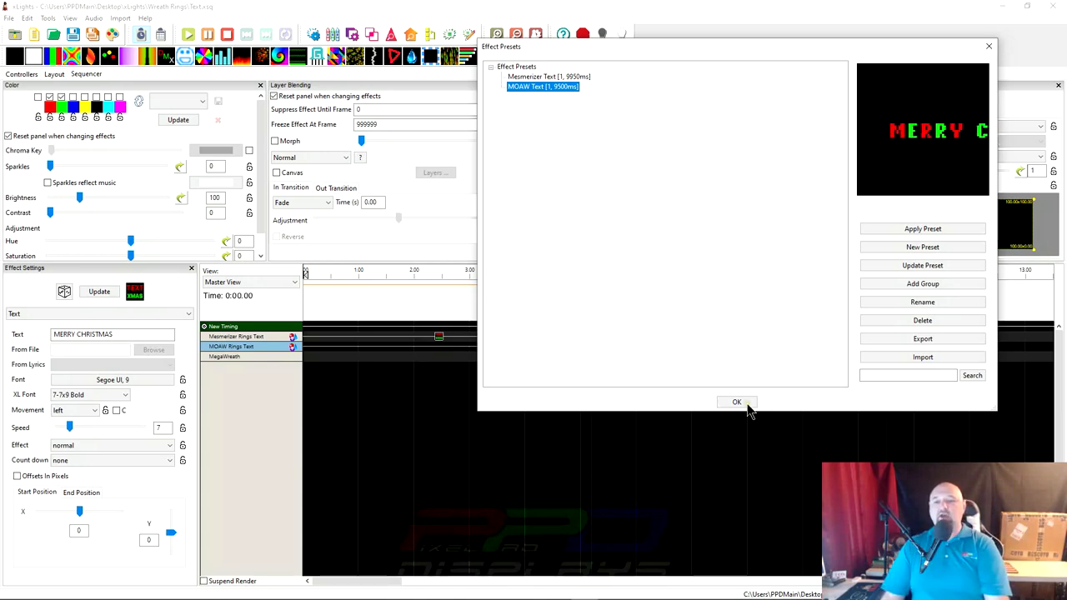
{"action": "left_click", "coordinate": [737, 401]}
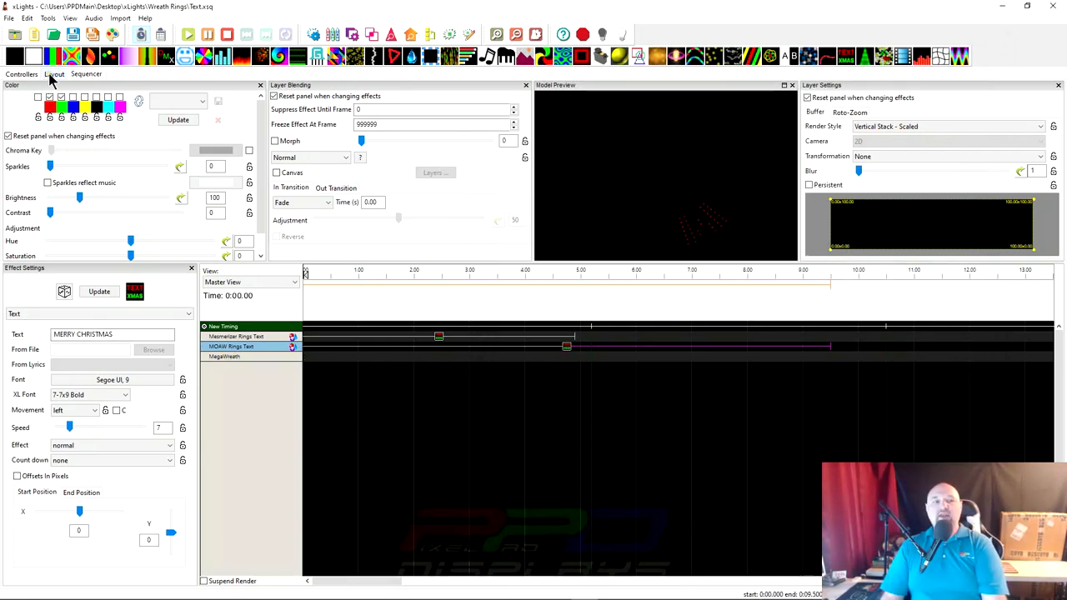
- Review the Wreath and Bow submodel node ranges of MegaWreath in the Sub-Models editor, then return to the sequencer
{"action": "left_click", "coordinate": [53, 74]}
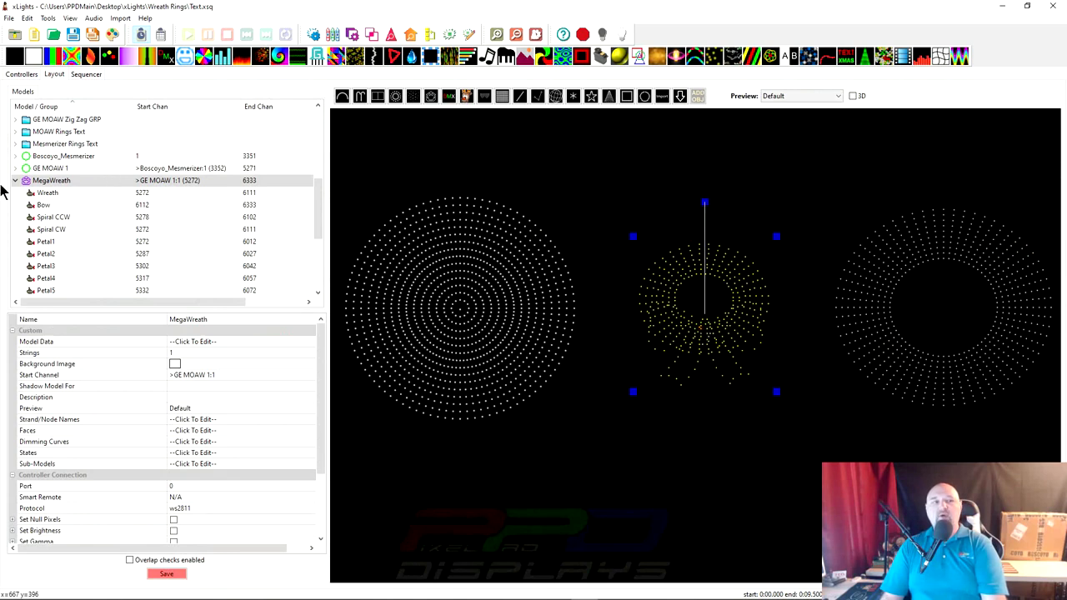
{"action": "left_click", "coordinate": [47, 194]}
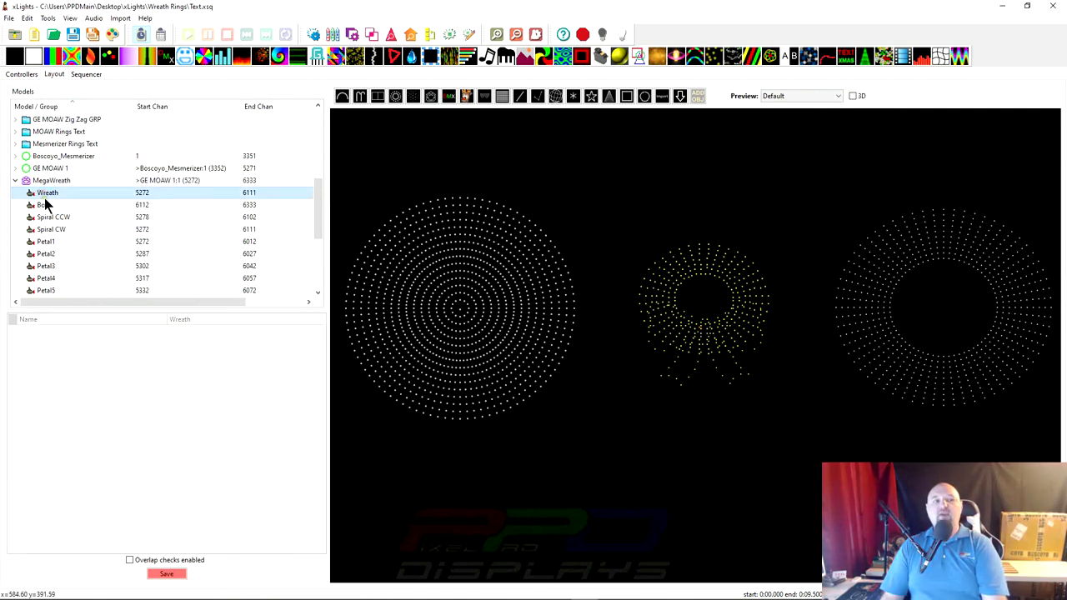
{"action": "mouse_move", "coordinate": [67, 190]}
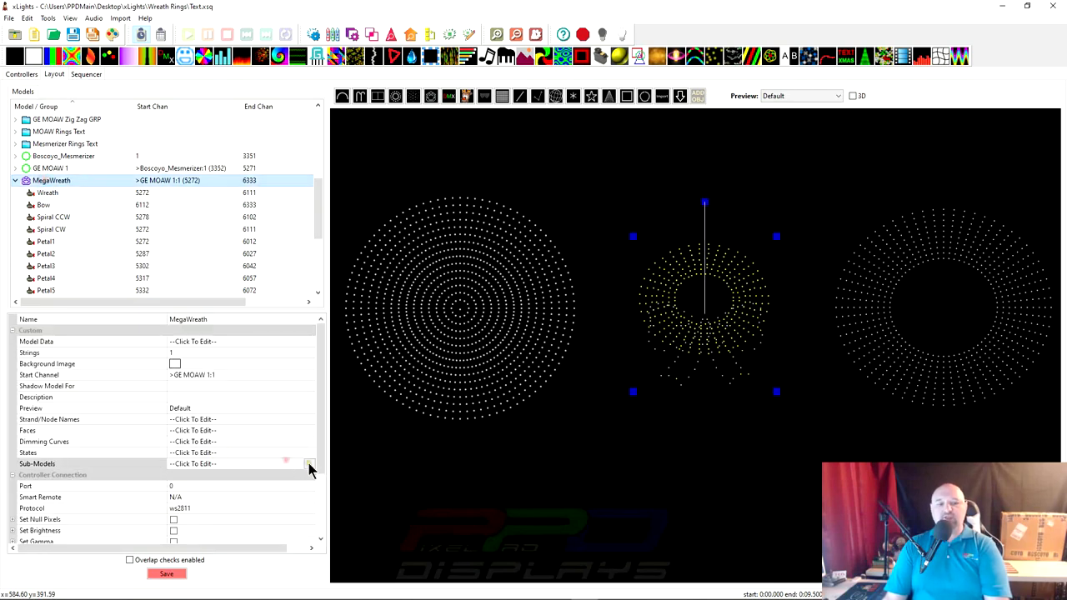
{"action": "left_click", "coordinate": [310, 463]}
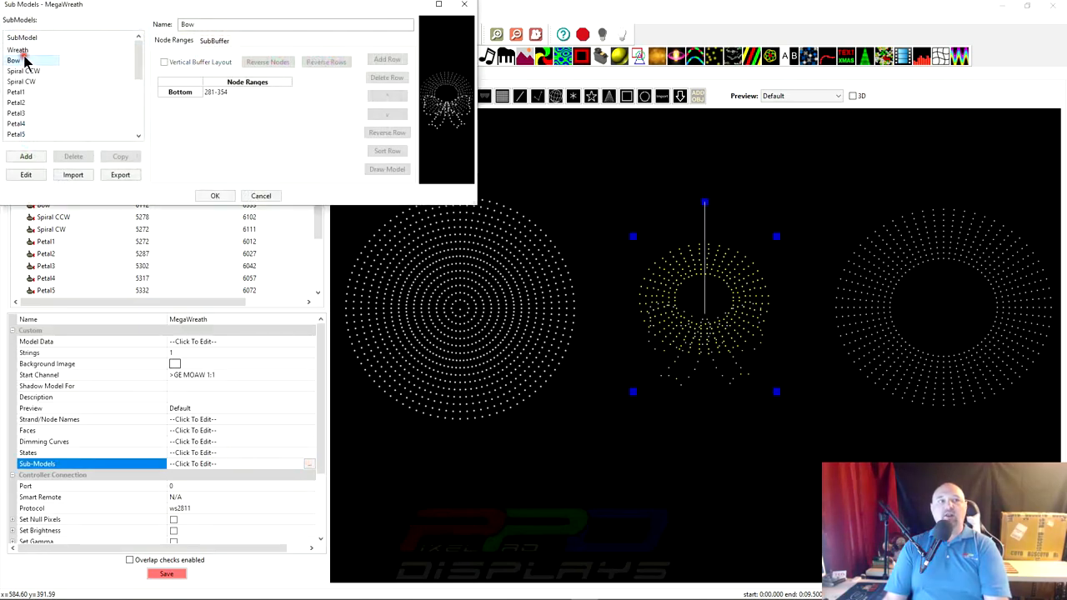
{"action": "left_click", "coordinate": [18, 50]}
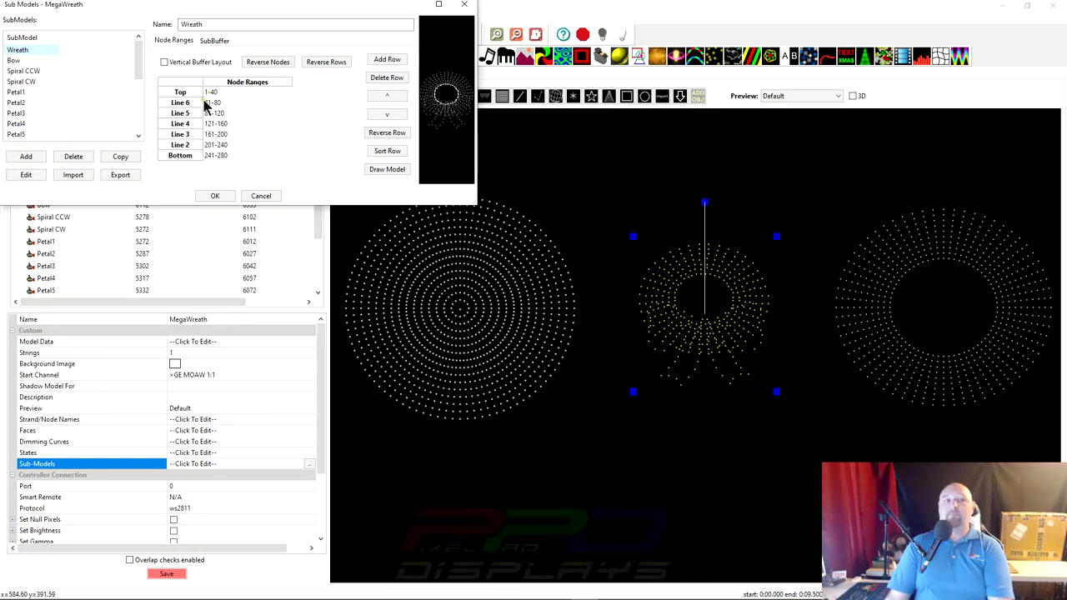
{"action": "left_click", "coordinate": [180, 101]}
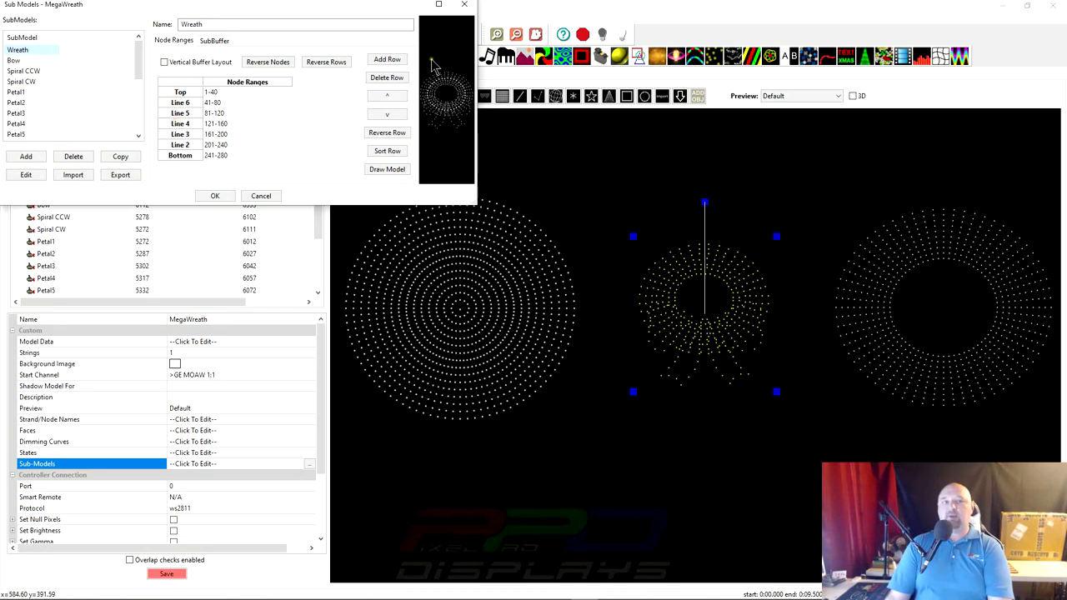
{"action": "left_click", "coordinate": [215, 195]}
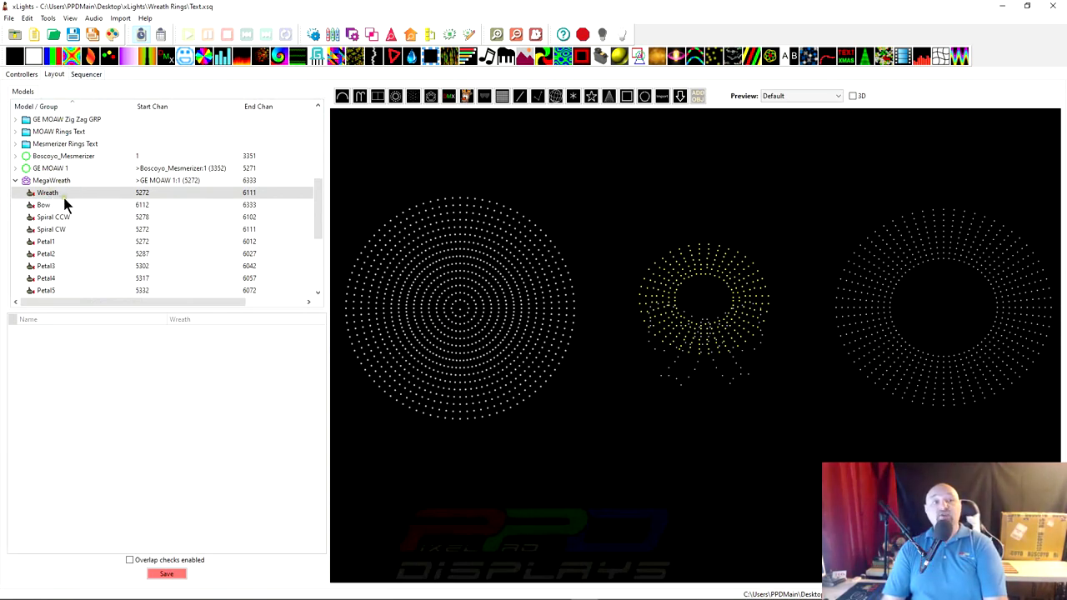
{"action": "left_click", "coordinate": [87, 73]}
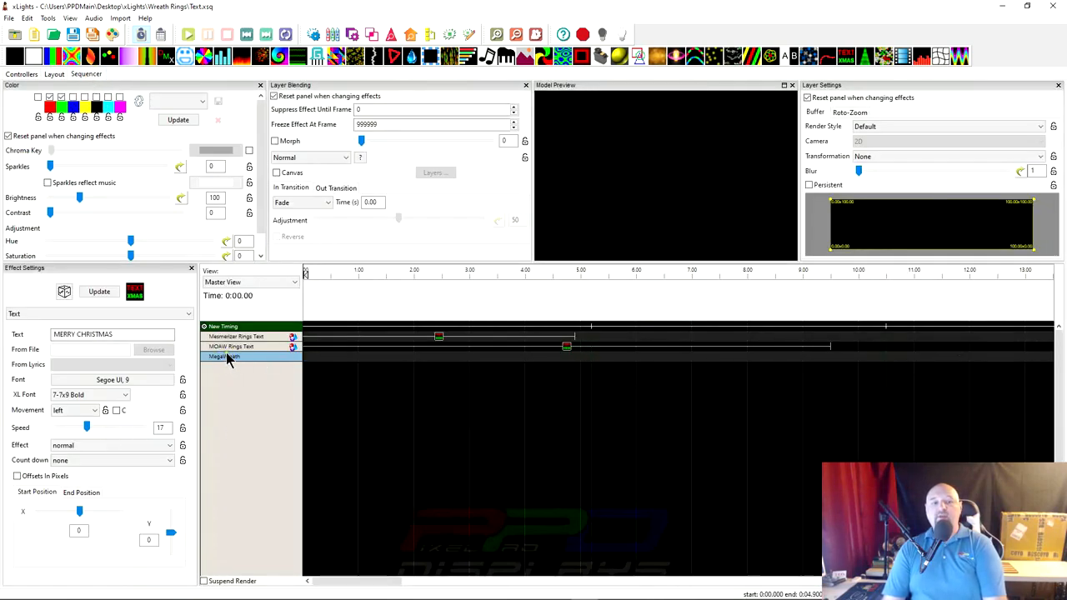
- Expand MegaWreath and paste the copied MOAW Rings text effect onto its Wreath submodel row
{"action": "left_click", "coordinate": [204, 367]}
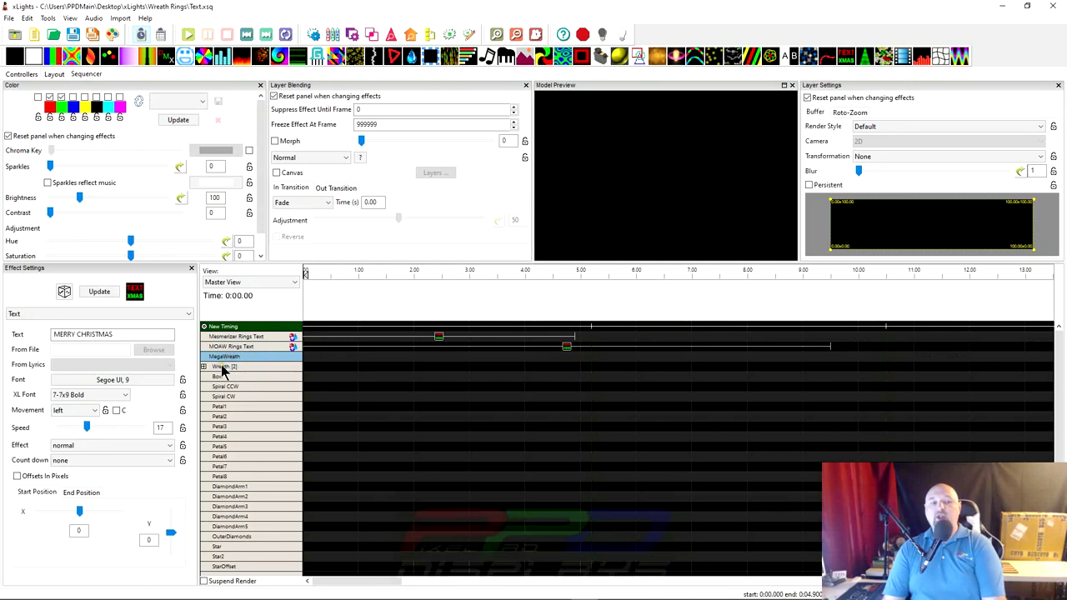
{"action": "mouse_move", "coordinate": [224, 374]}
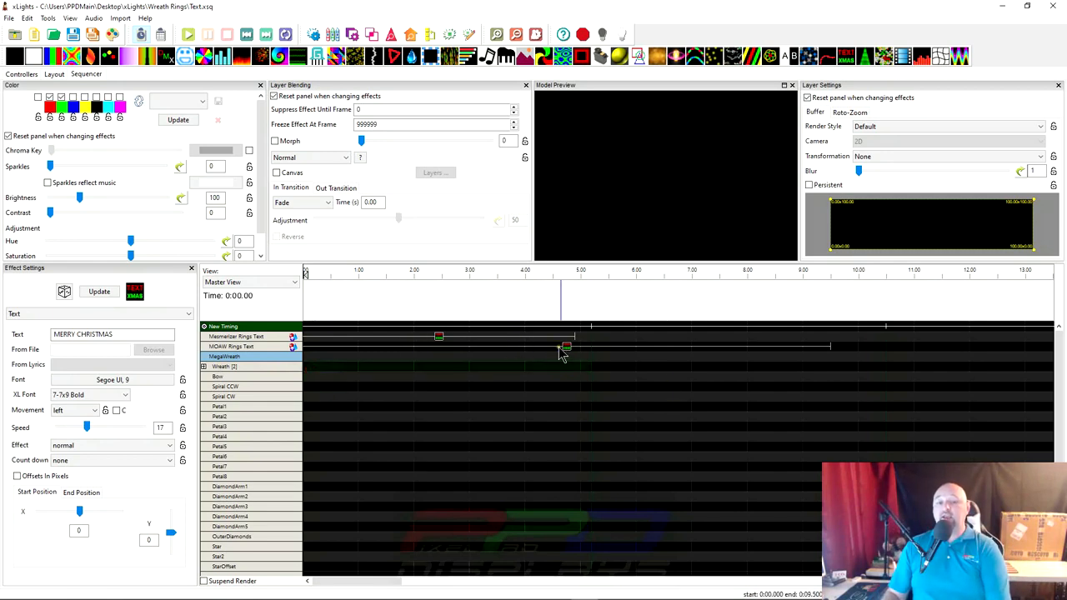
{"action": "right_click", "coordinate": [567, 345]}
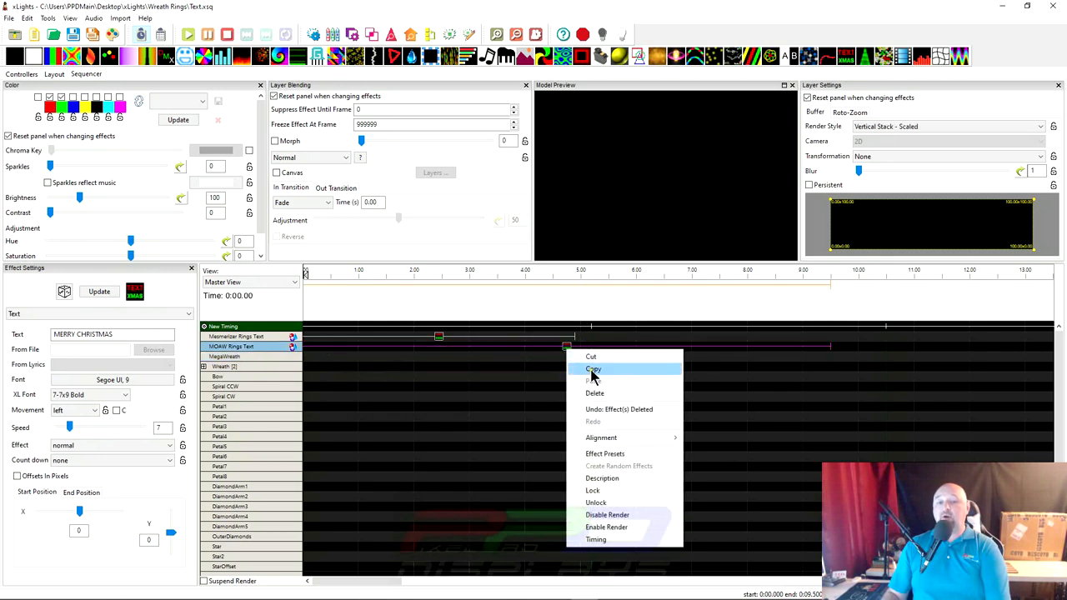
{"action": "left_click", "coordinate": [593, 370]}
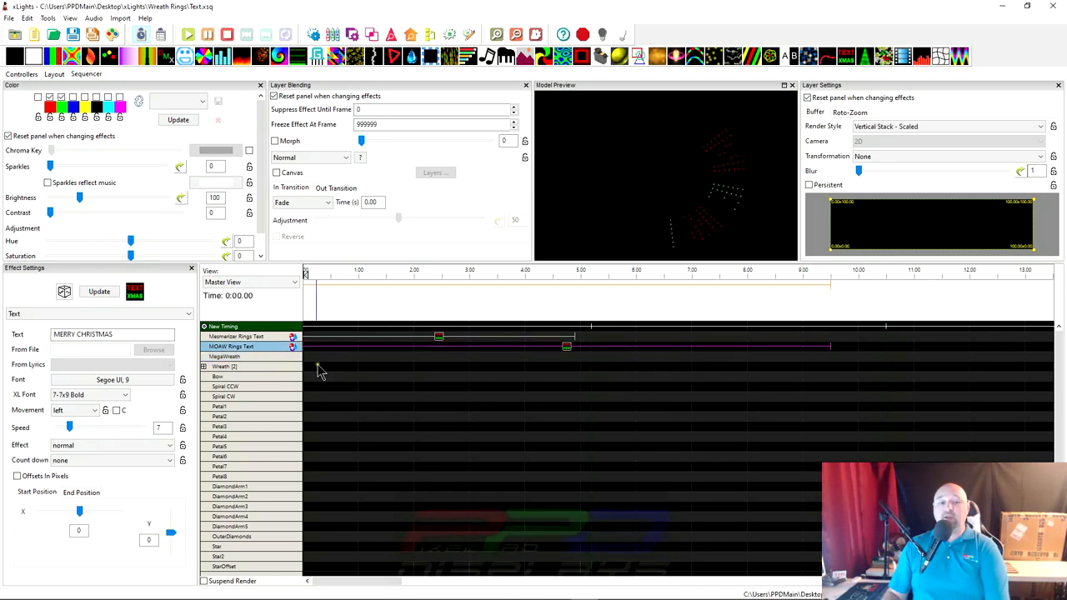
{"action": "right_click", "coordinate": [317, 370]}
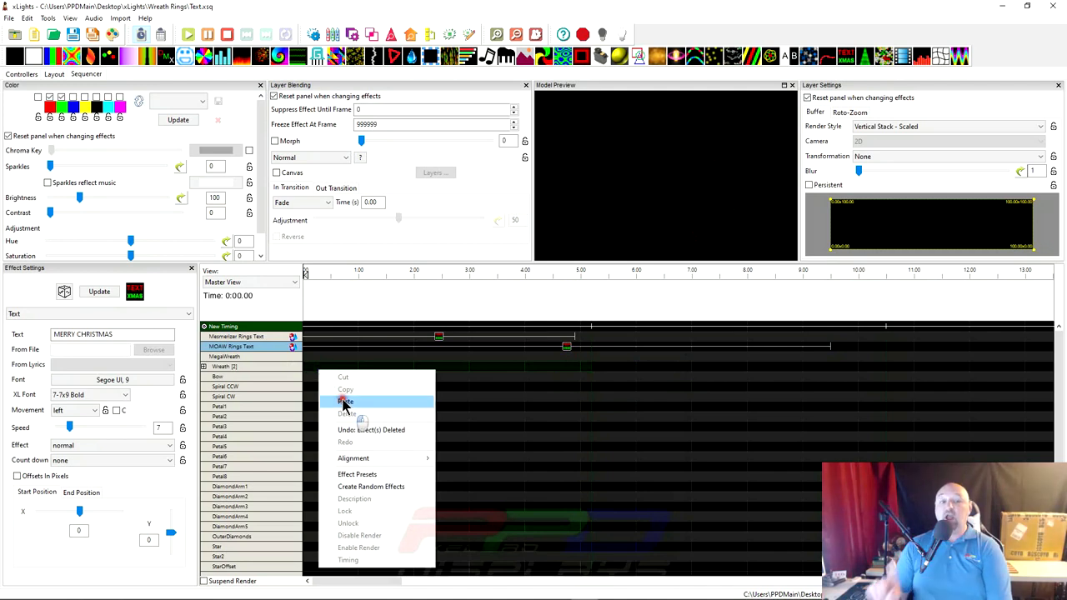
{"action": "left_click", "coordinate": [345, 400]}
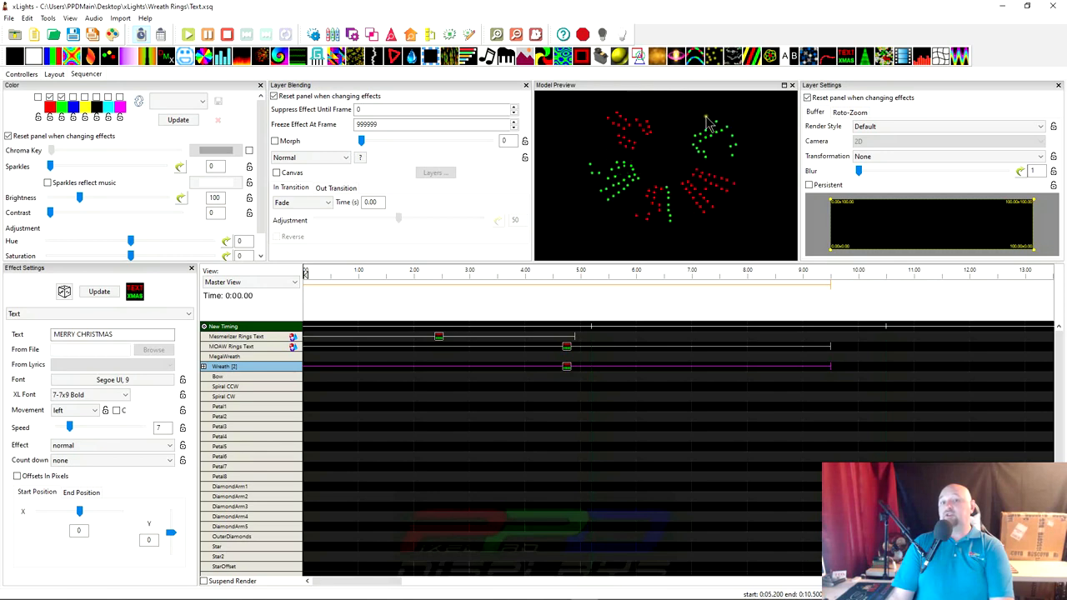
- Give the Wreath text layer a Flip Vertical transformation, keeping the Default render style and 7x5 Bold font
{"action": "left_click", "coordinate": [947, 127]}
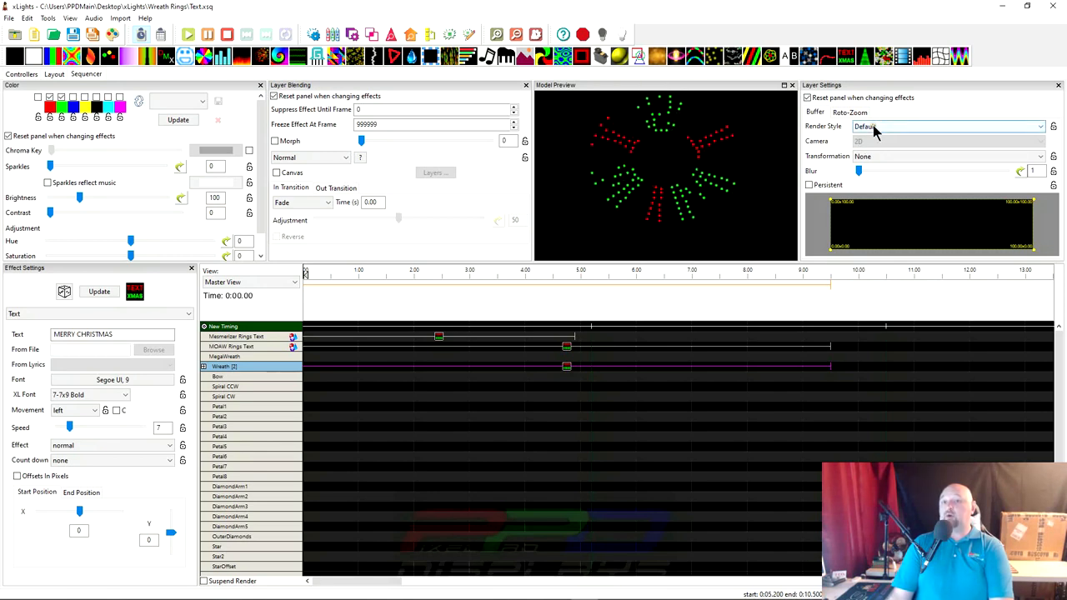
{"action": "left_click", "coordinate": [947, 156]}
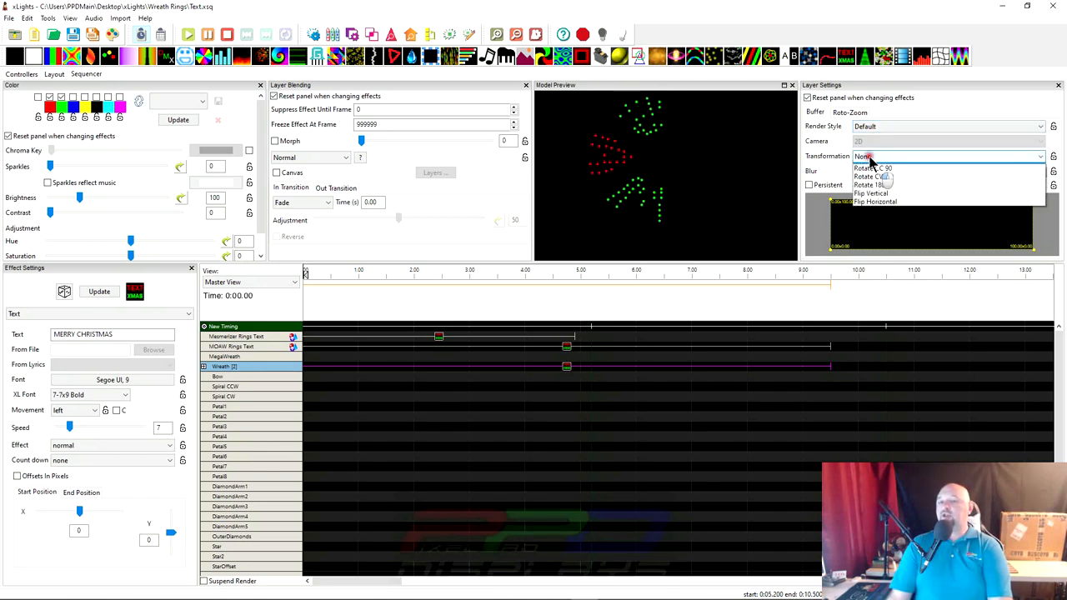
{"action": "left_click", "coordinate": [873, 194]}
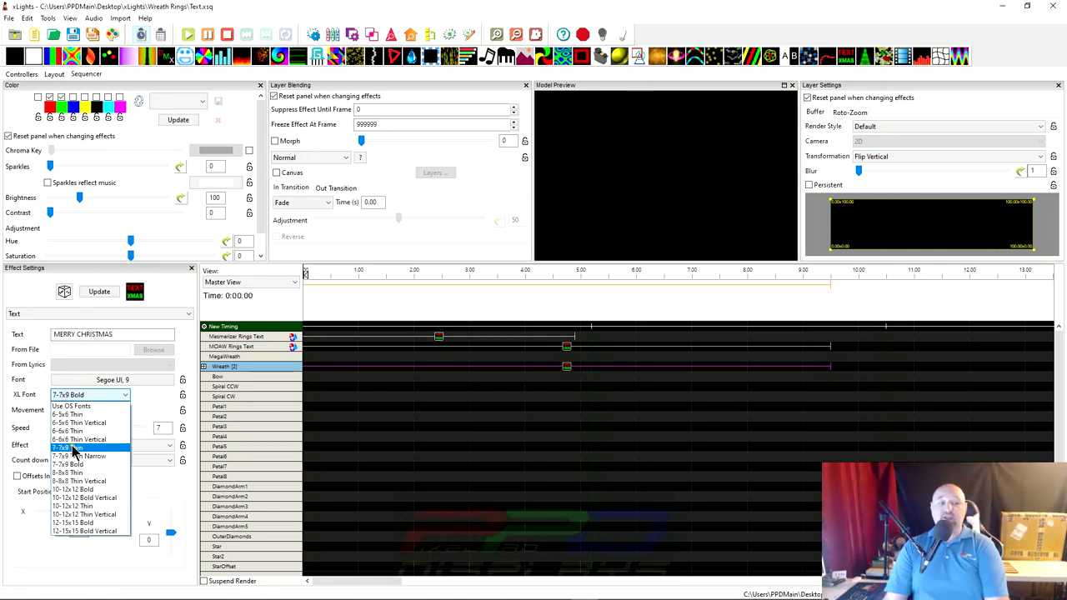
{"action": "left_click", "coordinate": [67, 447]}
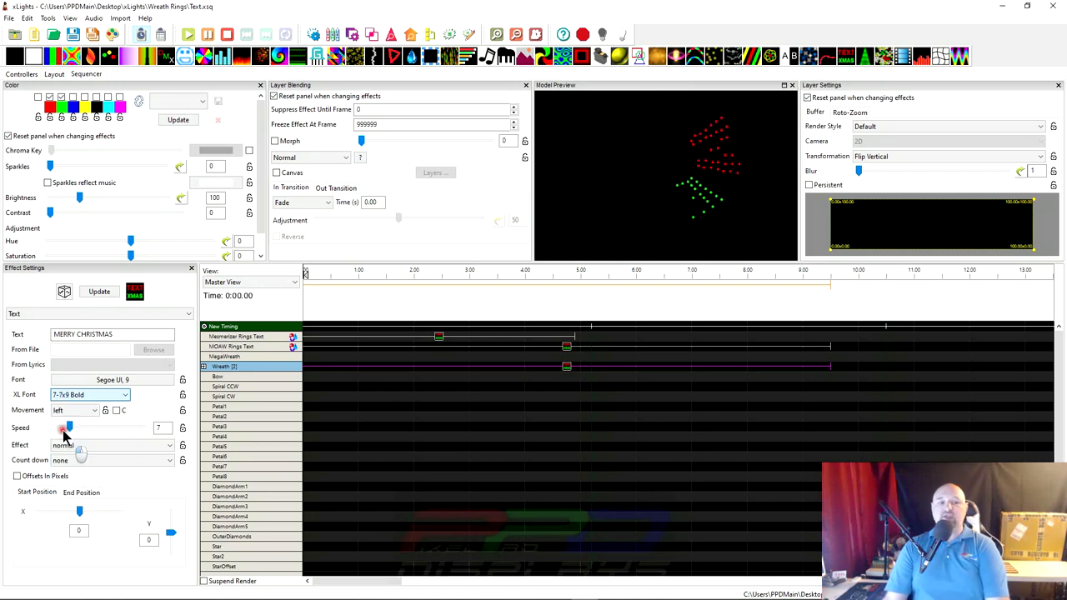